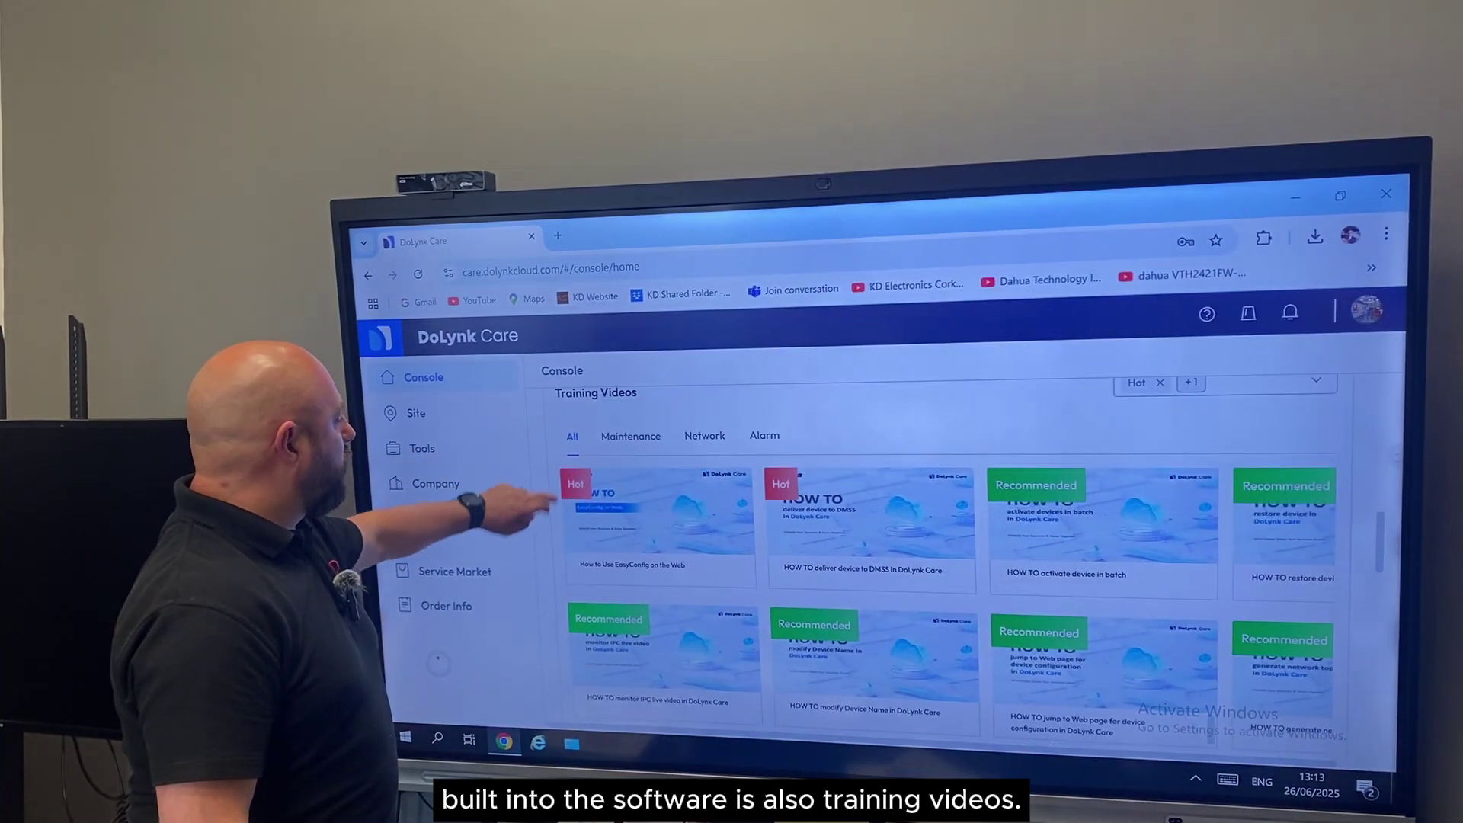
Add a DMSS customer site named 'Stephen Home' from the Site list.
scroll(down, 3)
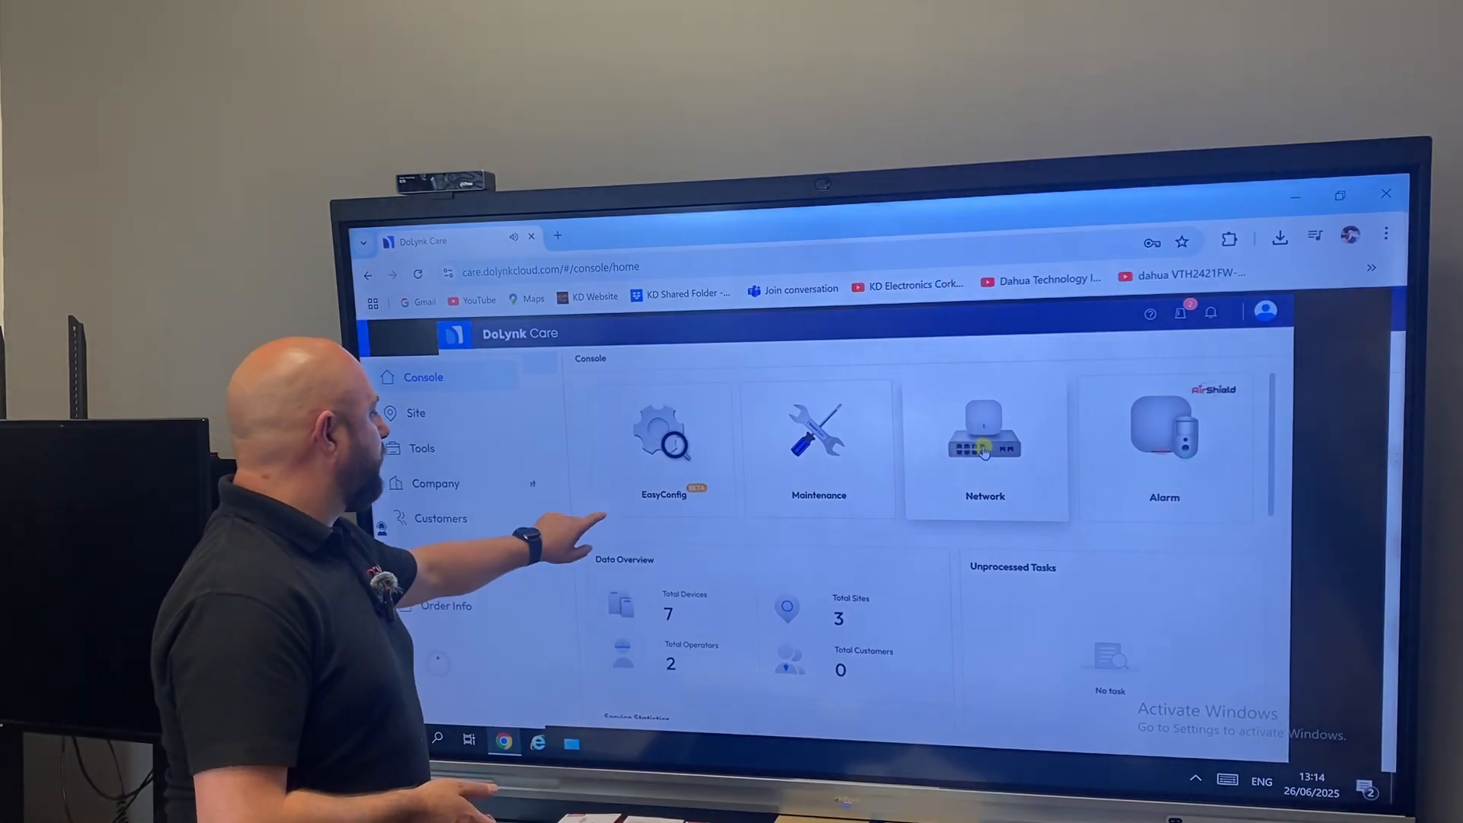
click(984, 449)
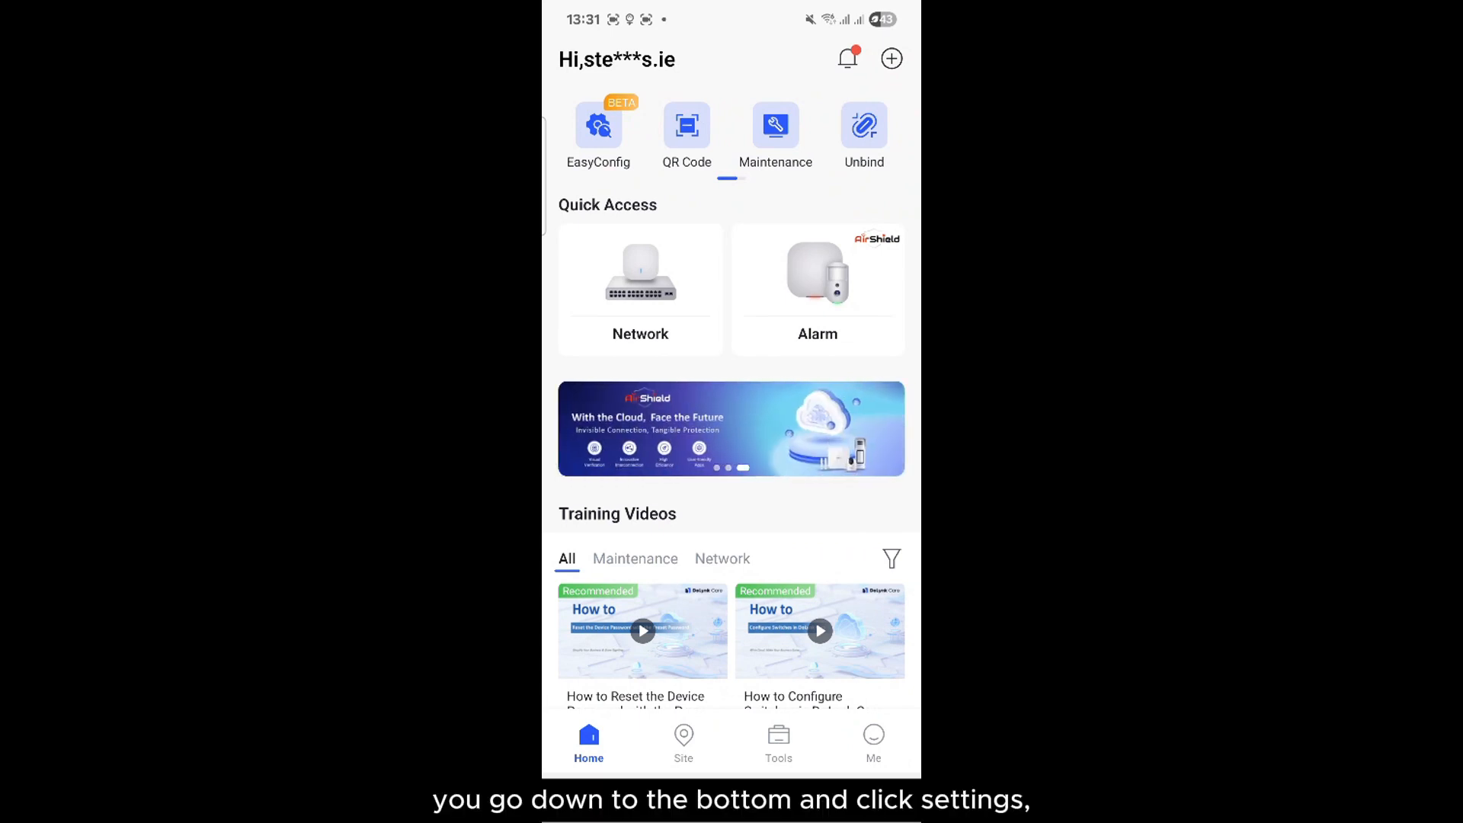
click(683, 744)
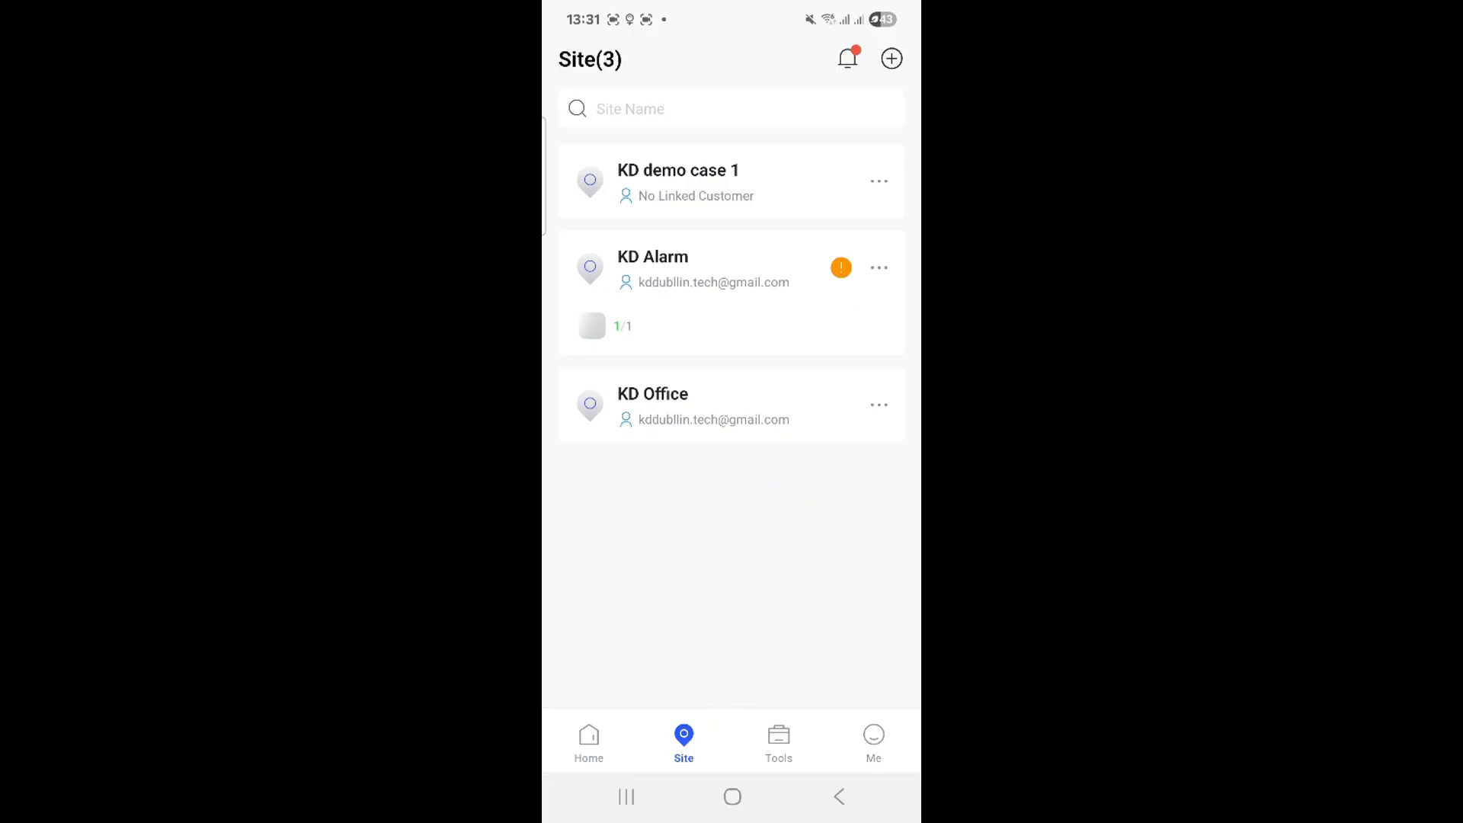
click(891, 58)
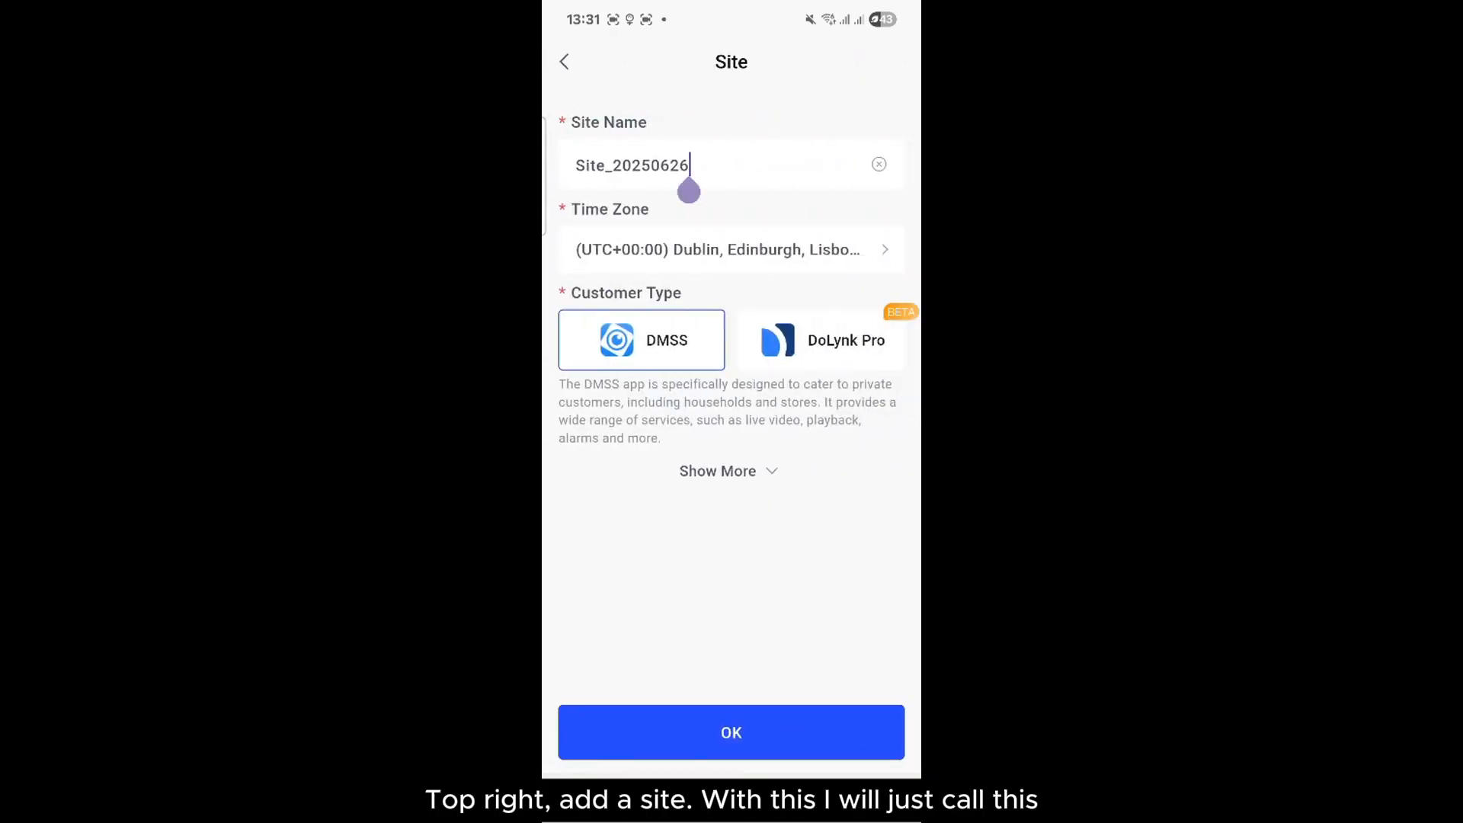
text(Stephen Home)
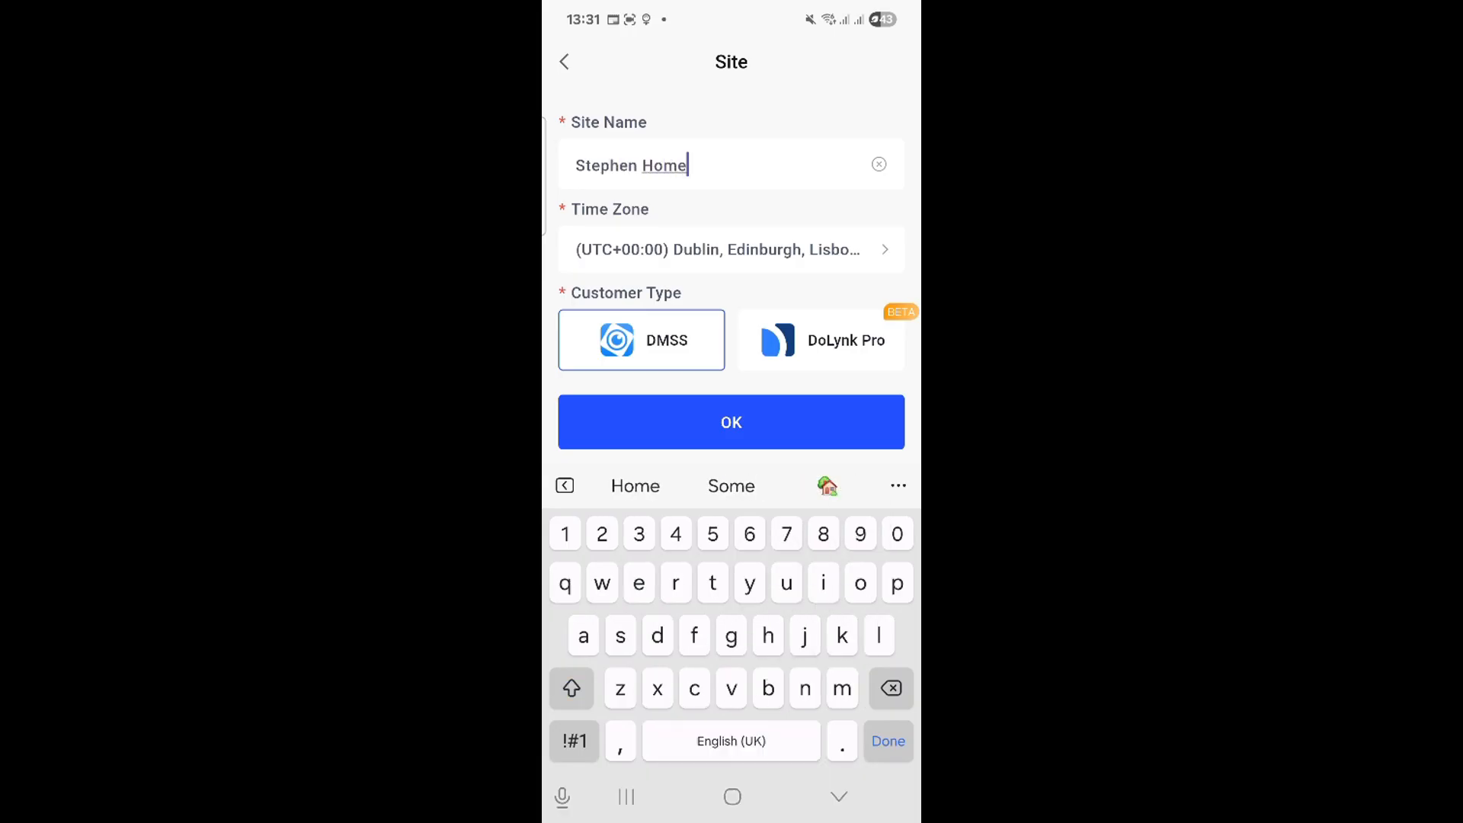
click(730, 422)
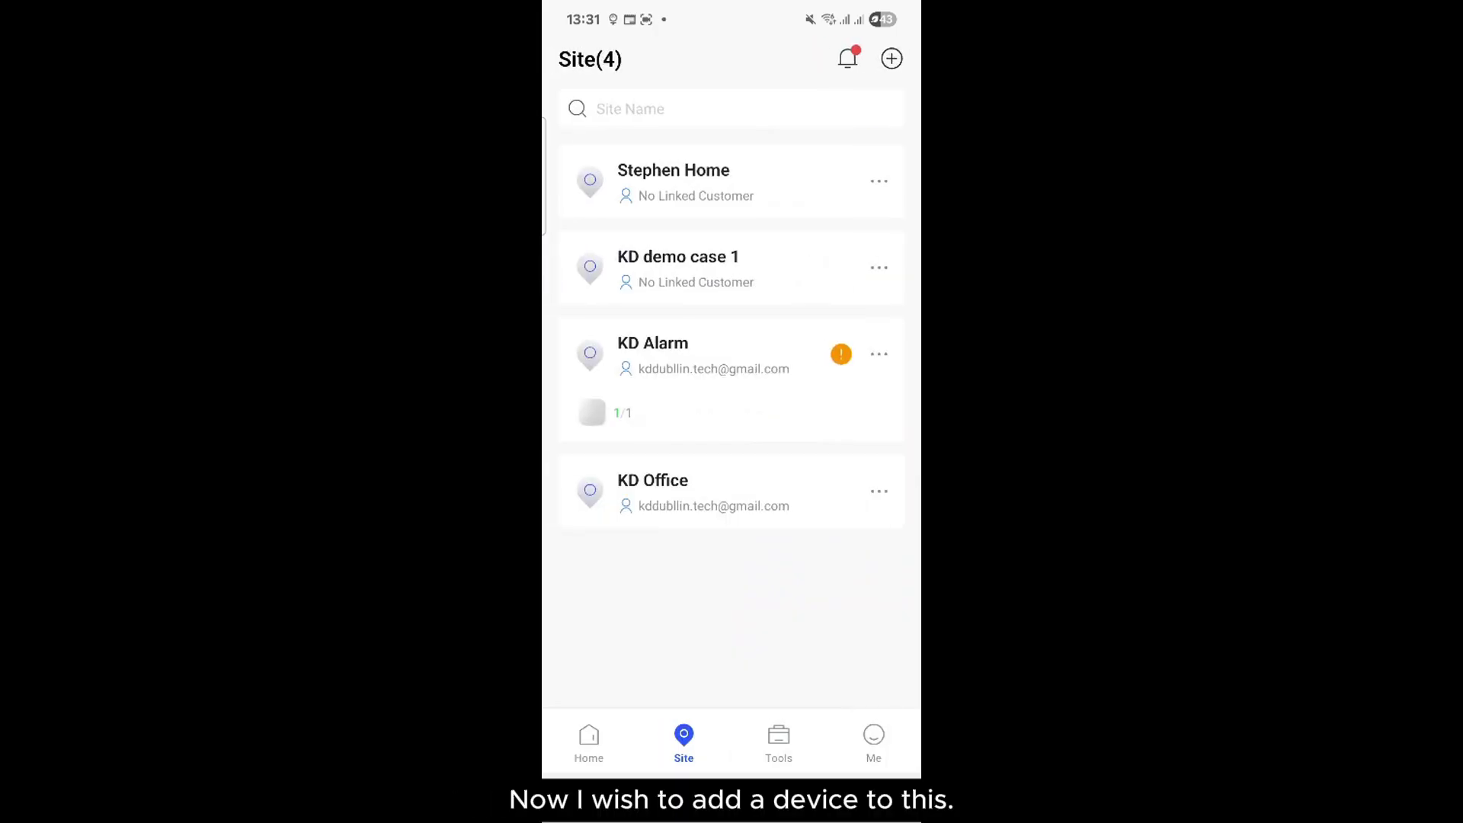
click(673, 180)
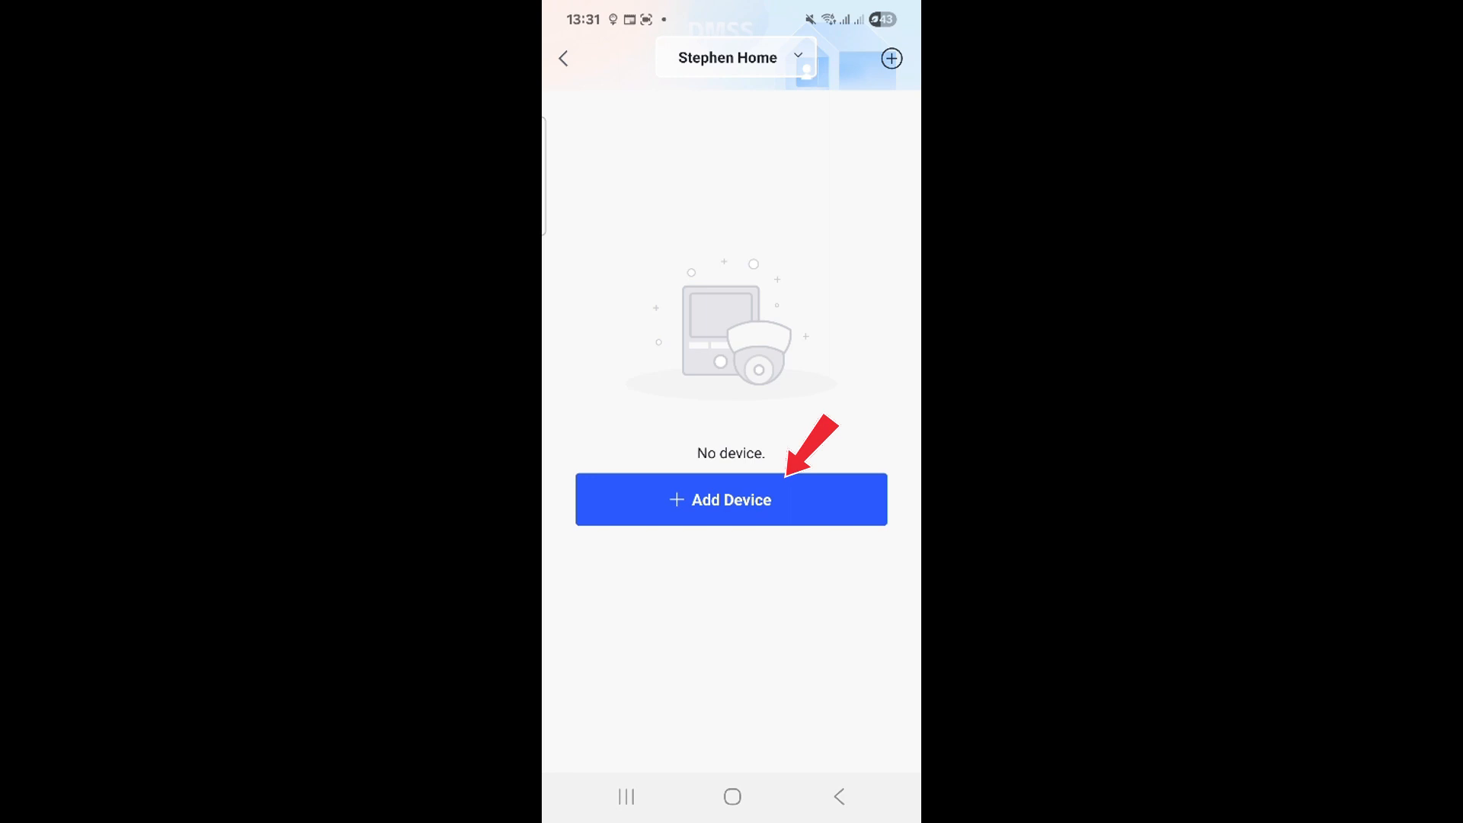
click(730, 499)
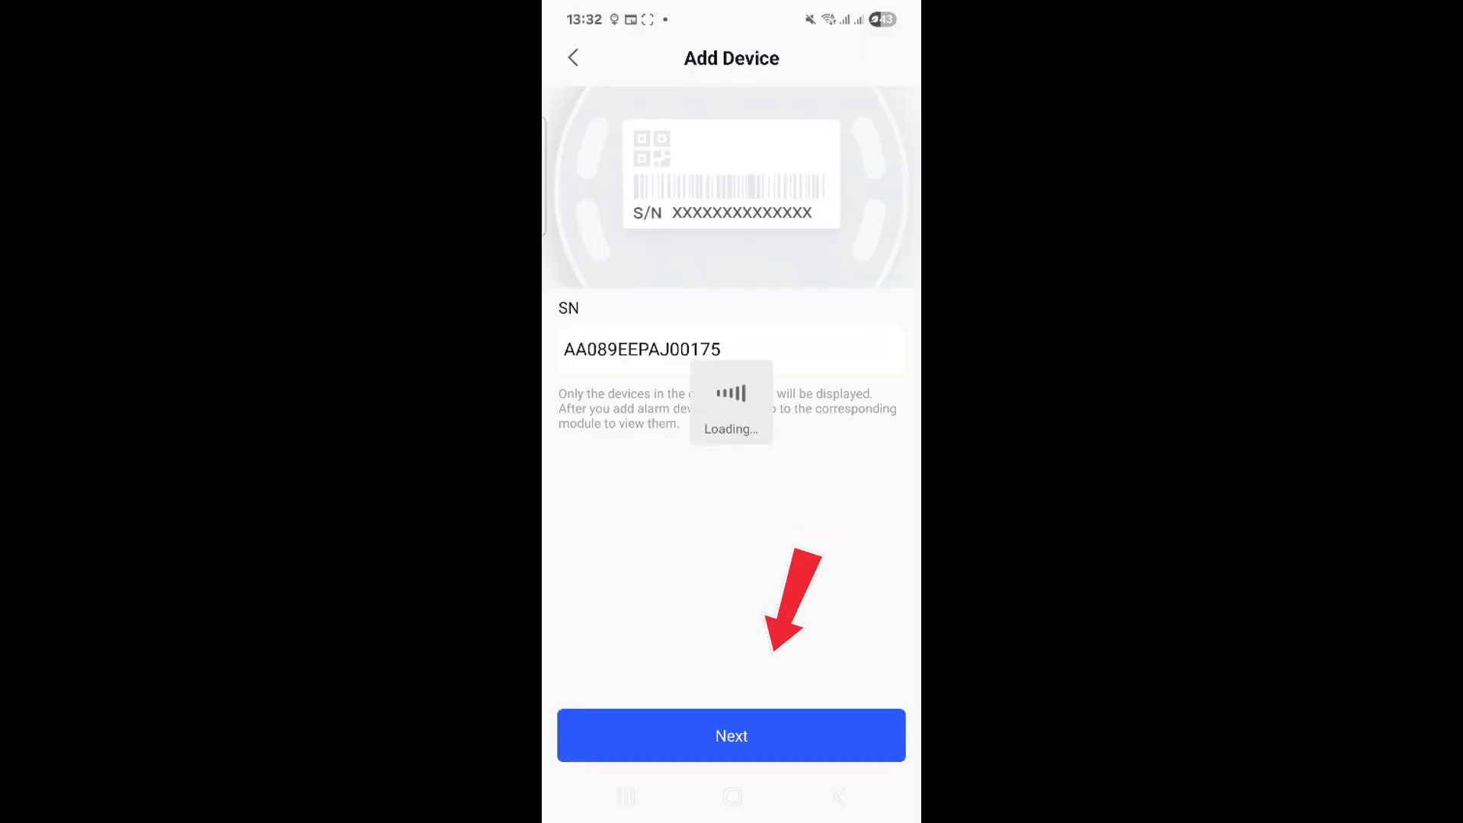
click(730, 735)
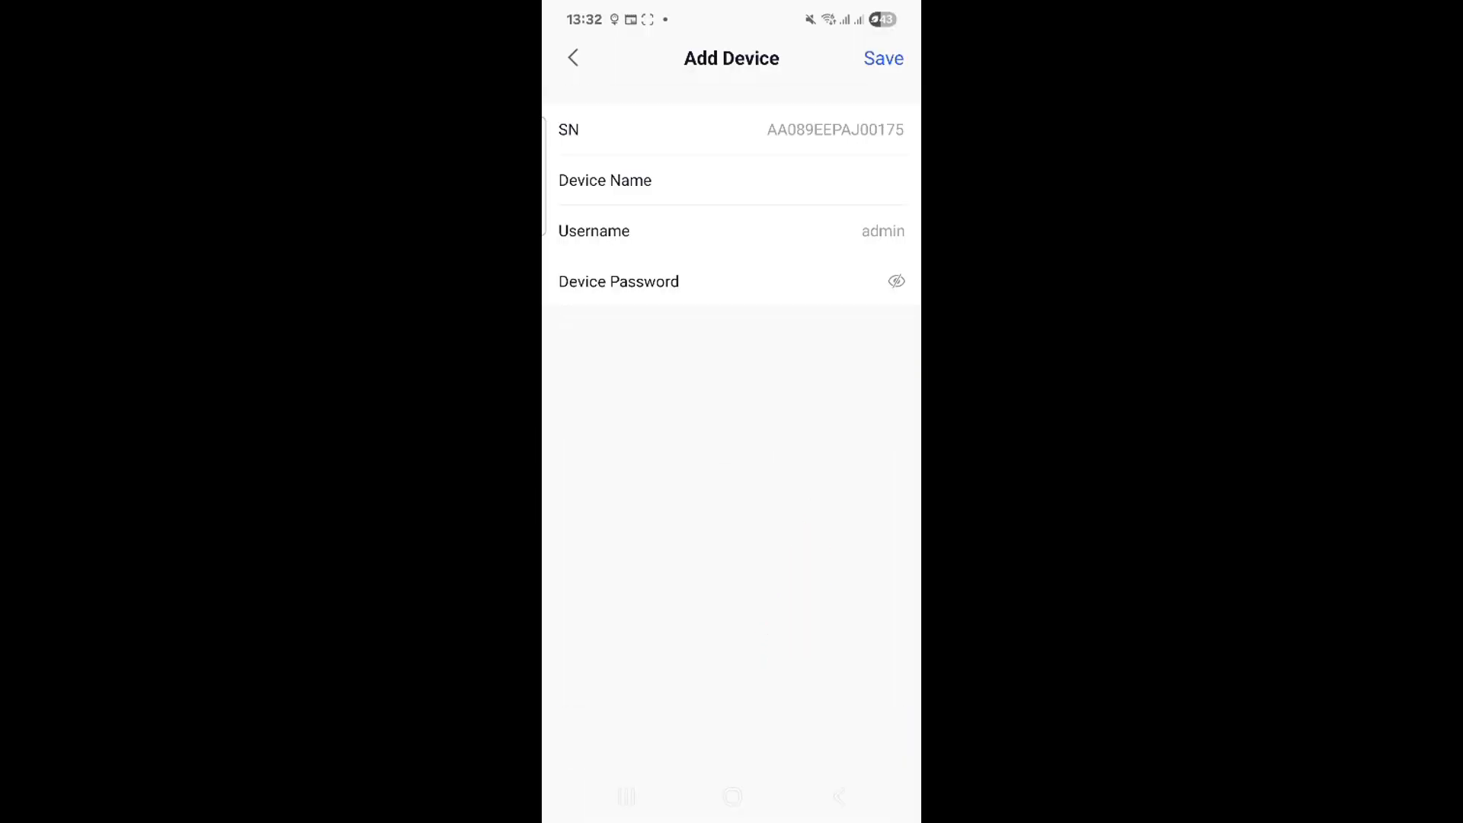
click(758, 181)
text(Steph)
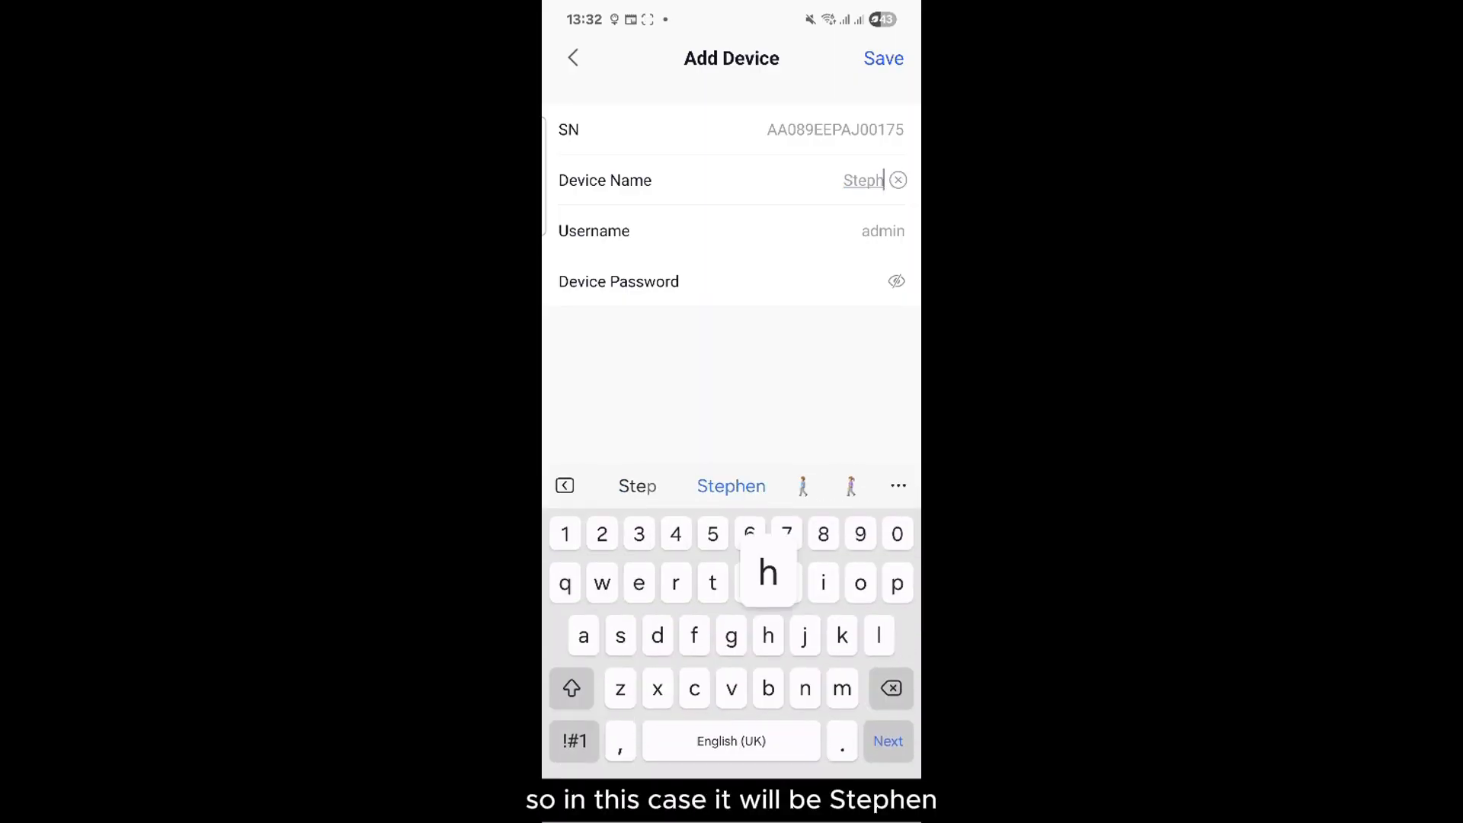
click(768, 281)
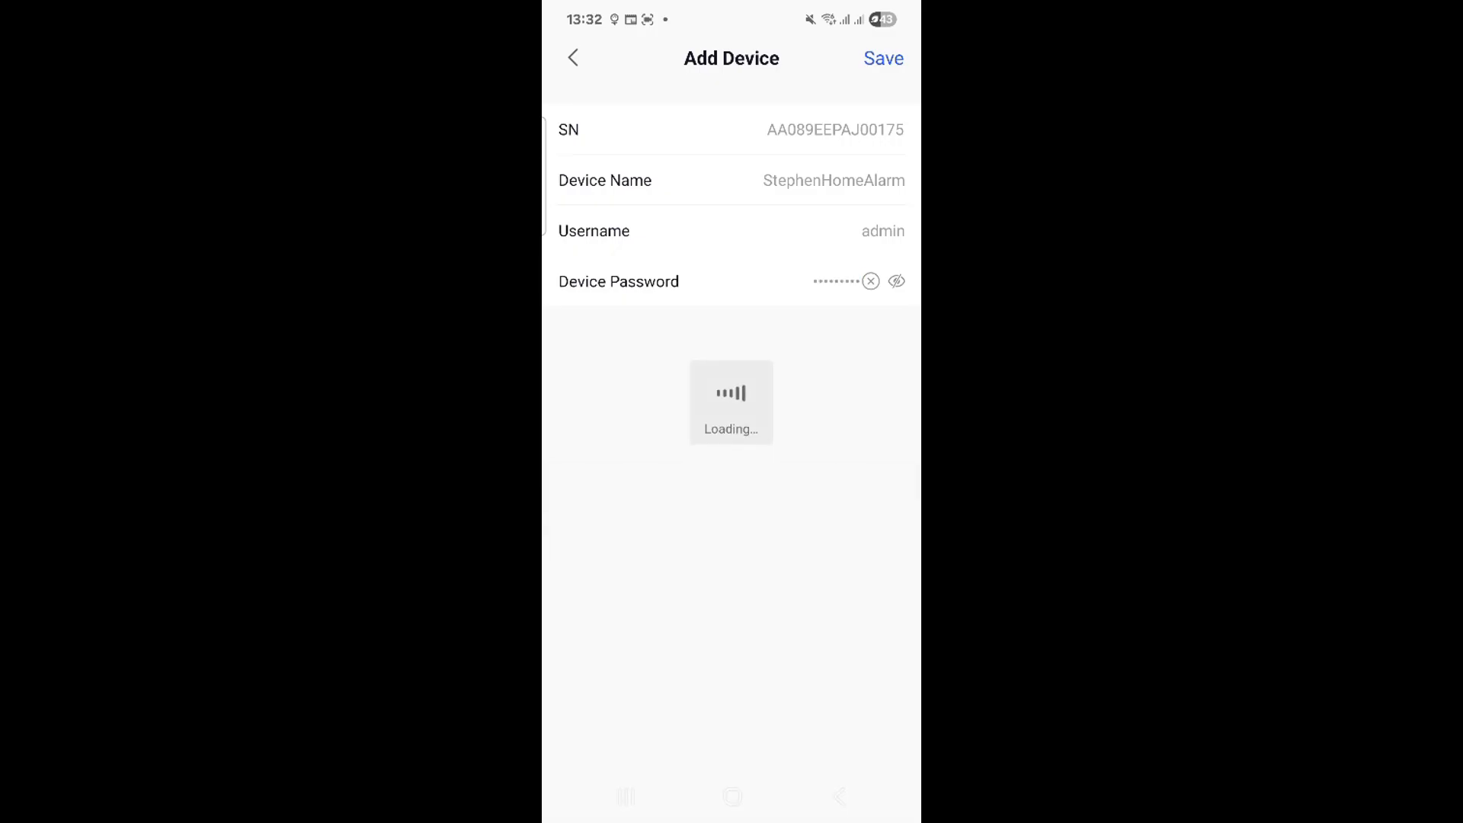
click(883, 59)
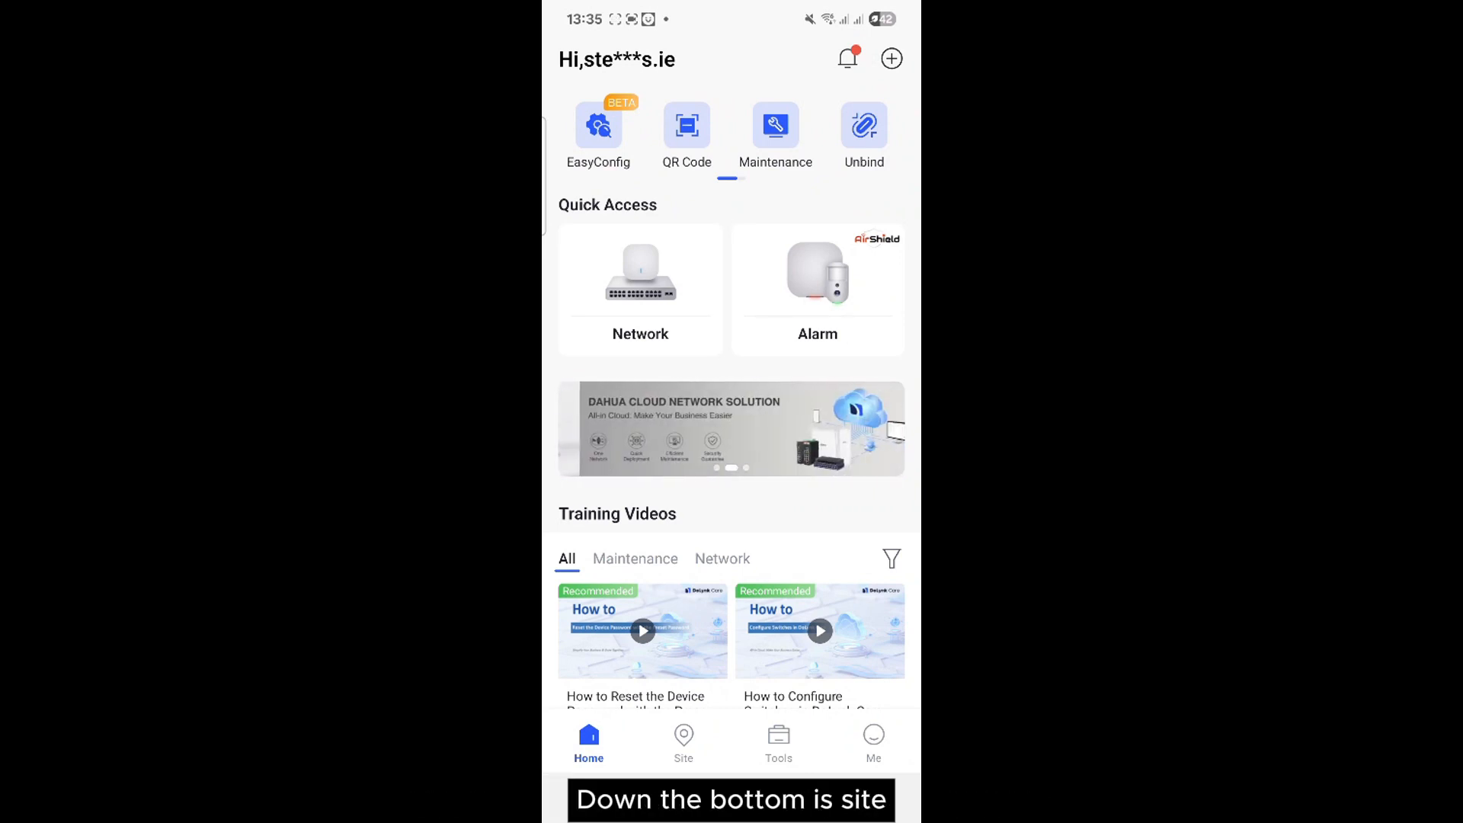
Create the 'Stephen Home' DMSS site and open it, still showing no devices.
click(683, 741)
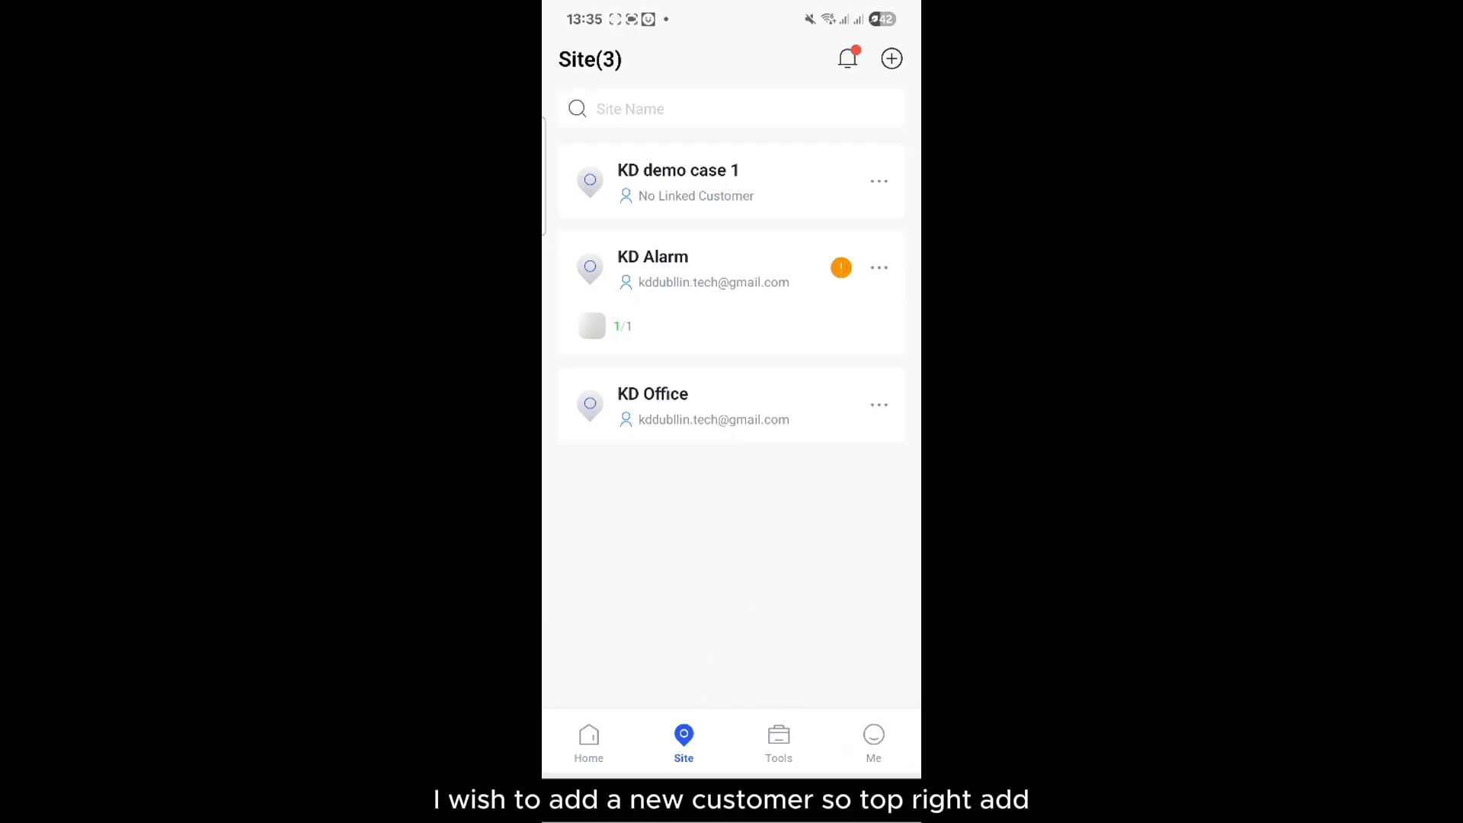
click(890, 58)
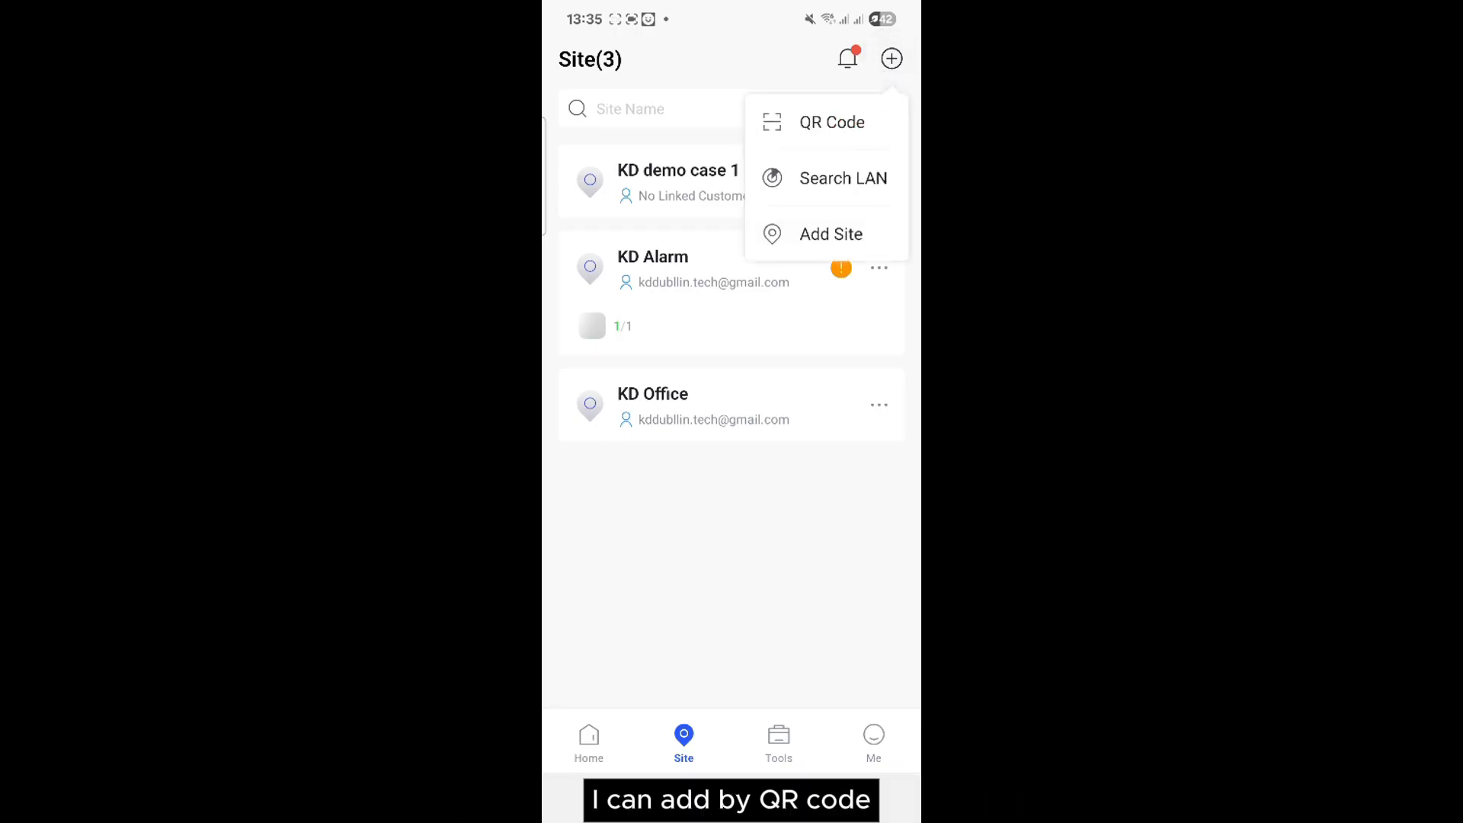
click(830, 234)
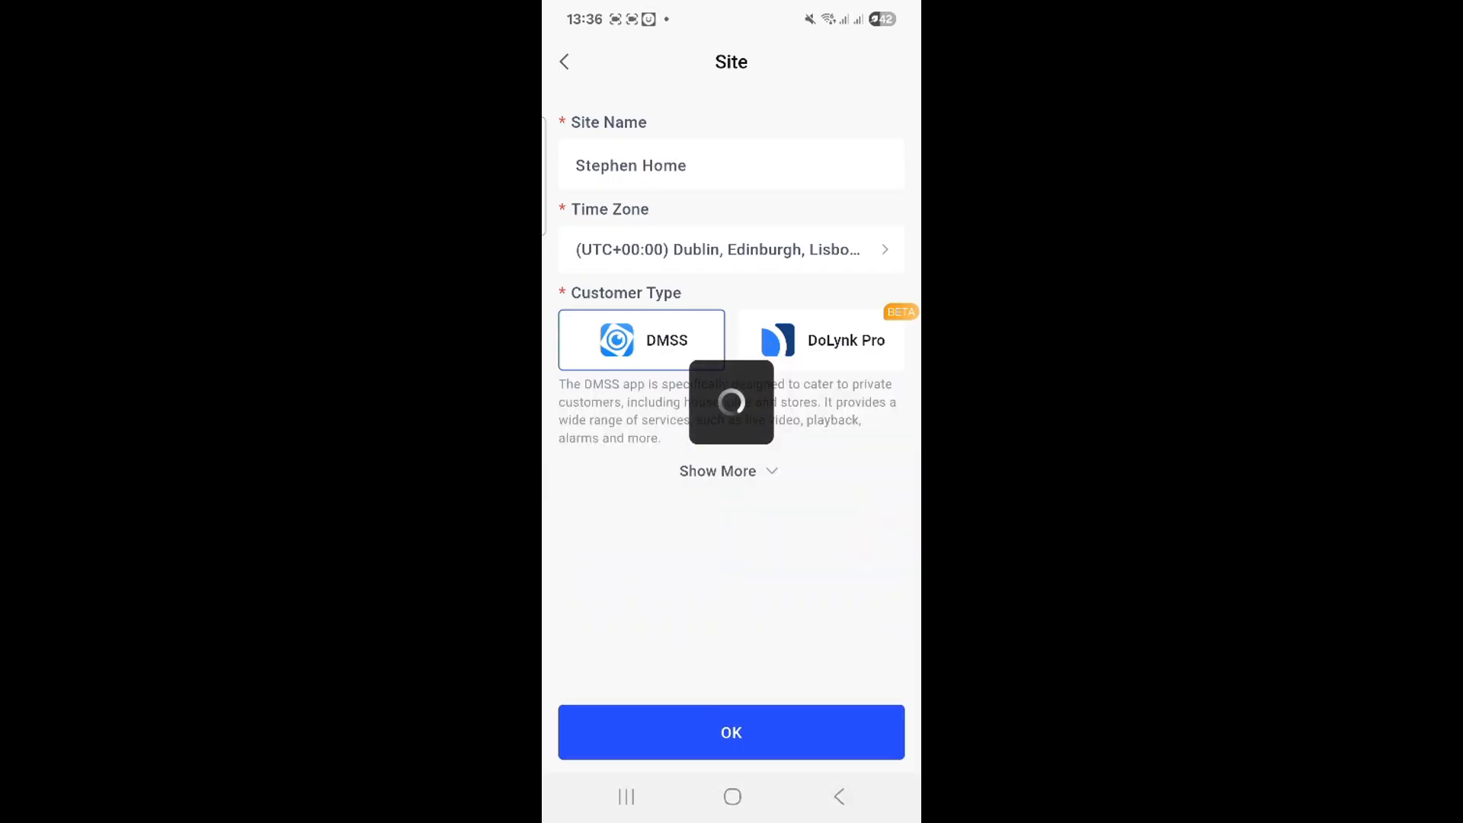
click(731, 732)
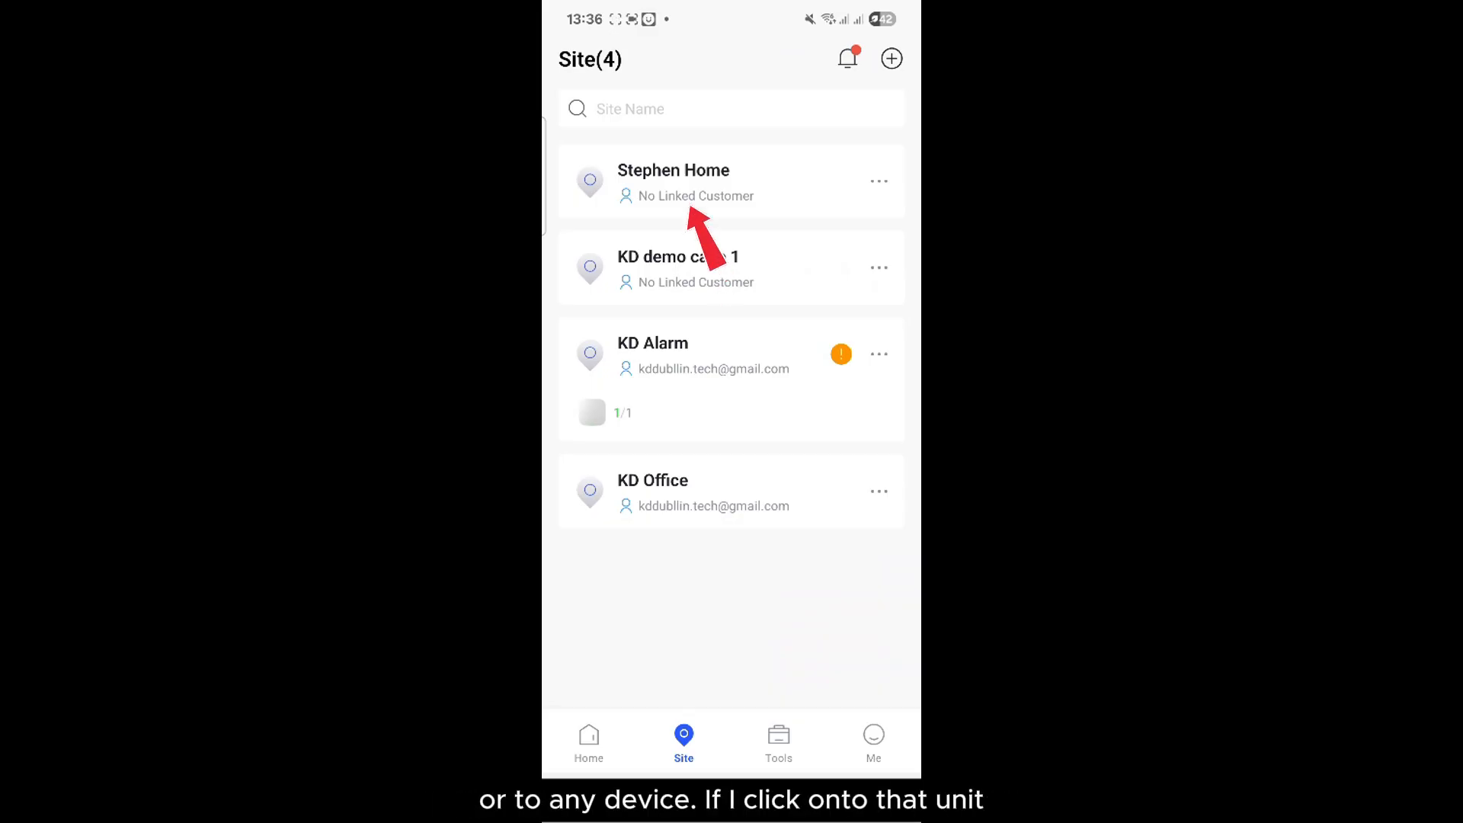
click(702, 175)
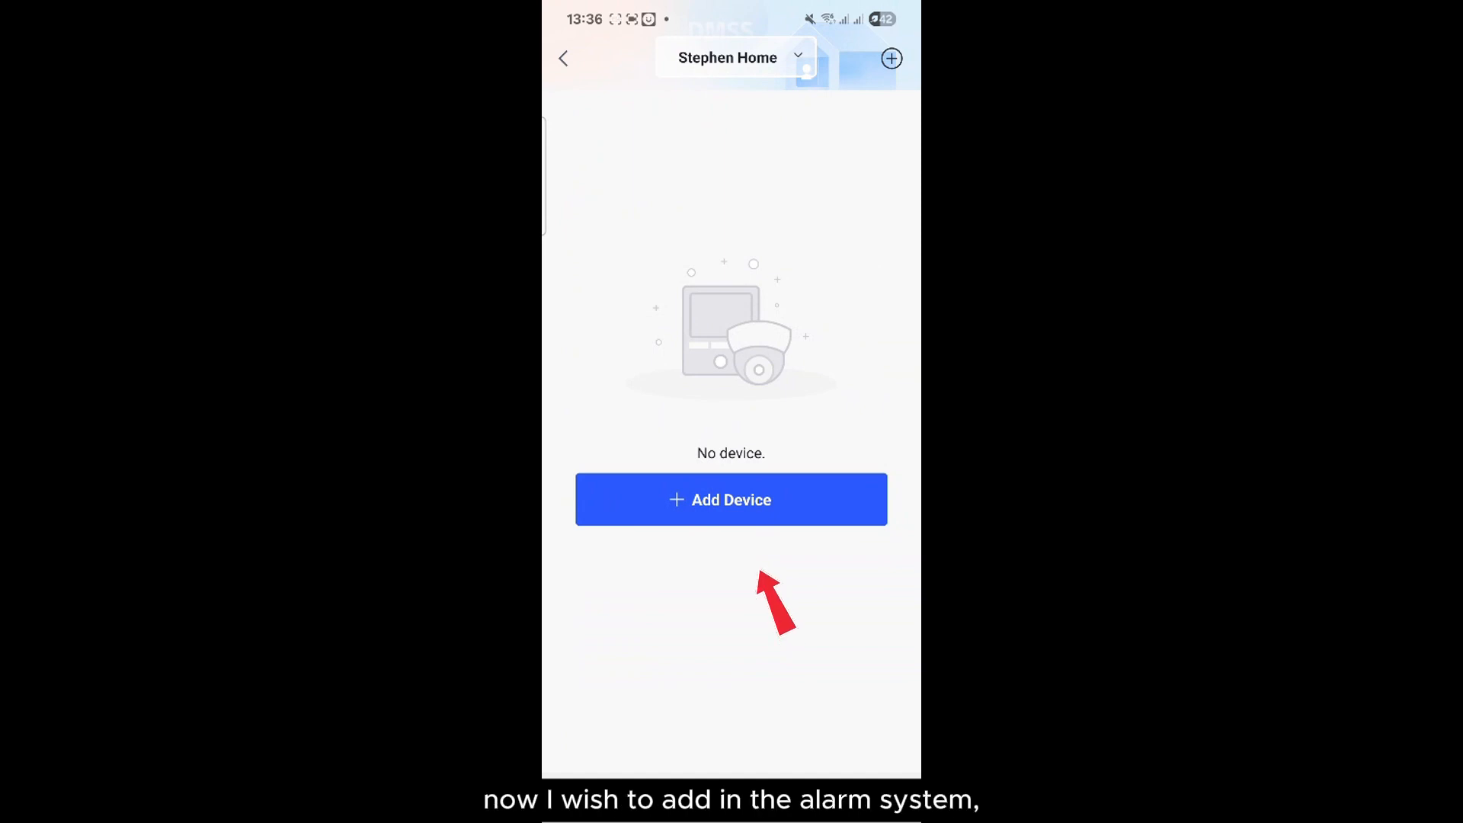
Save the scanned hub as 'Stephenhomealarm' with its password, then return to the site list.
click(730, 499)
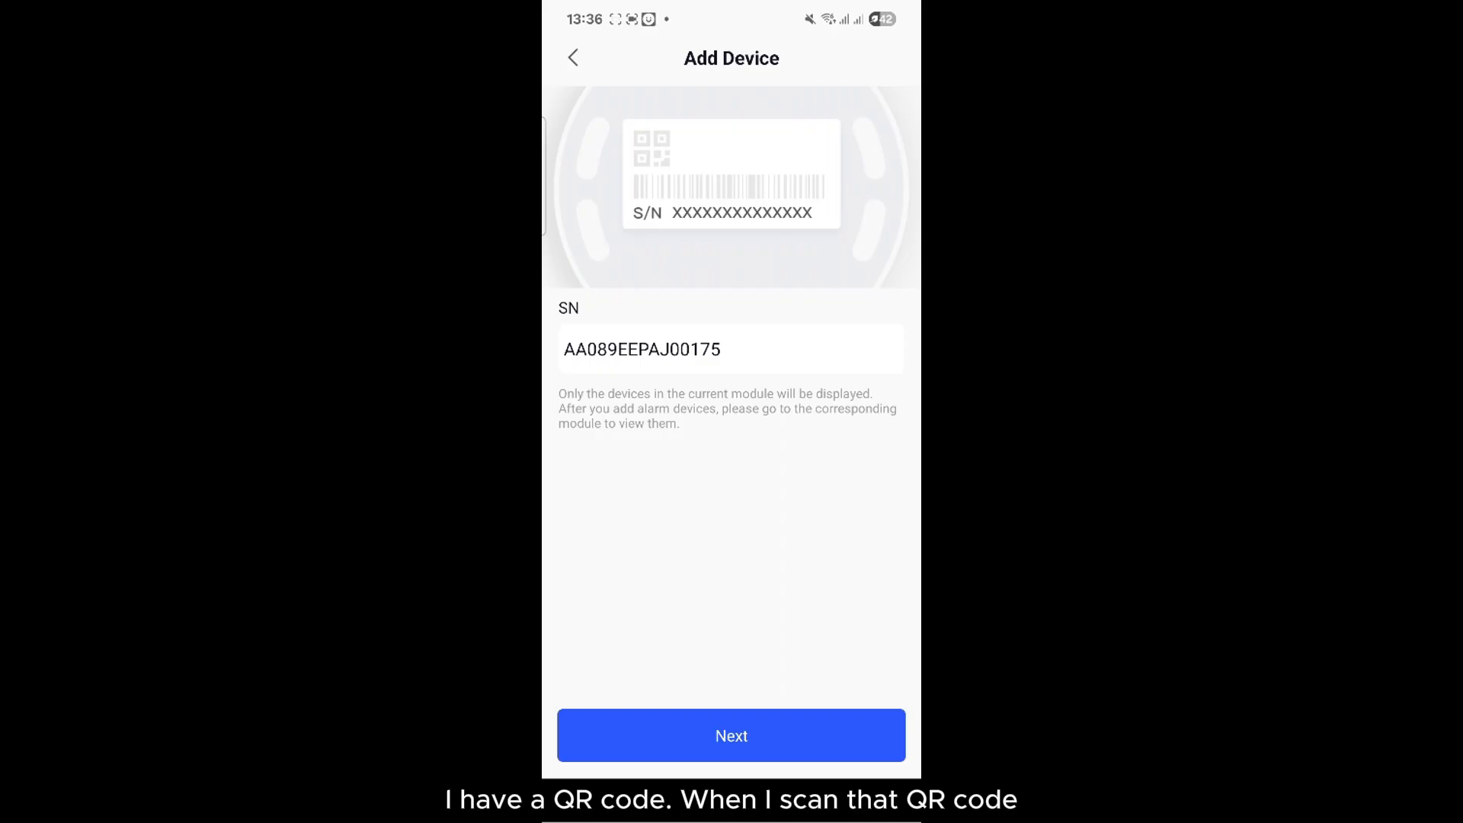
click(731, 735)
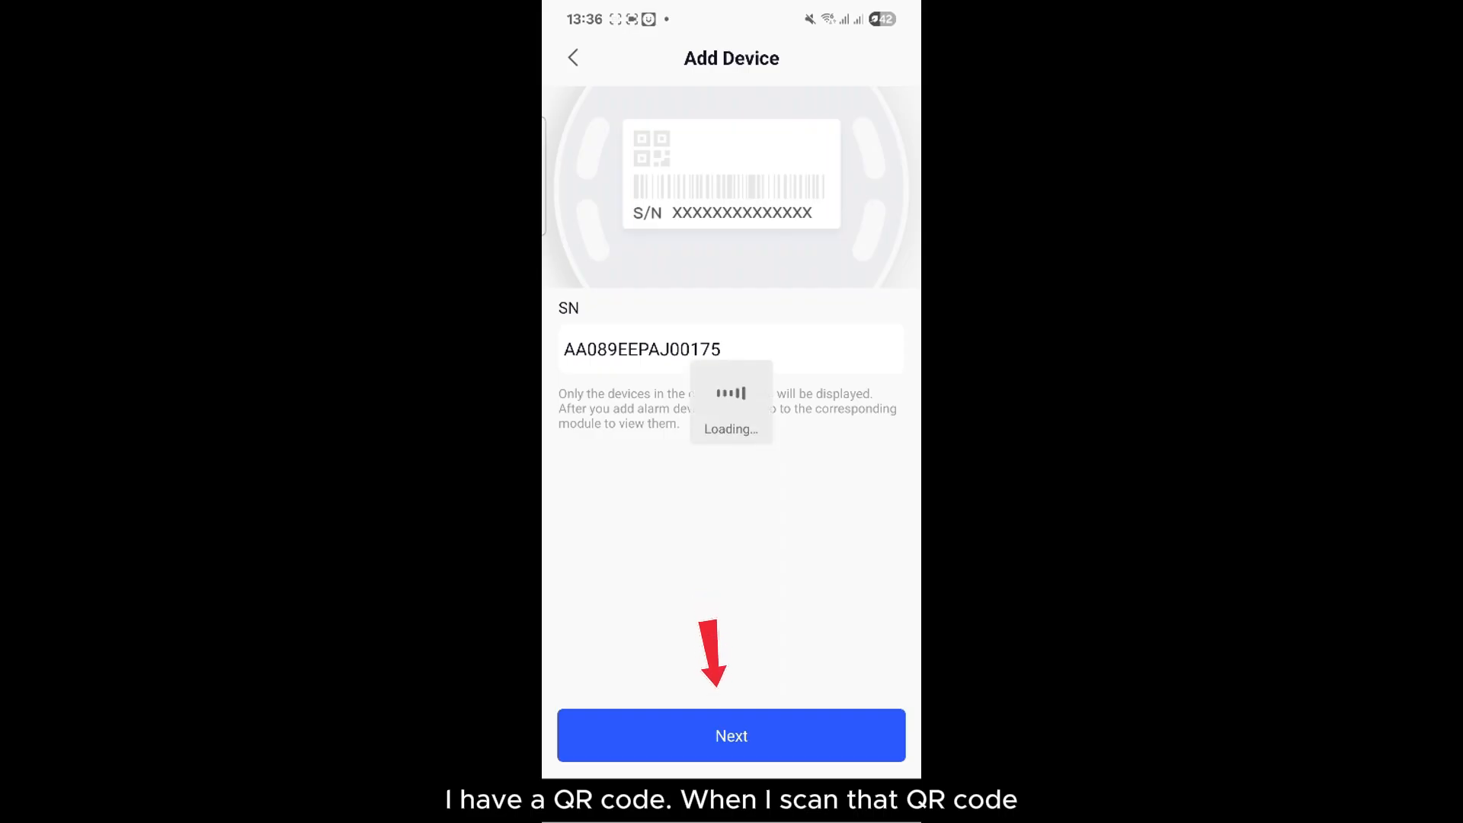
click(731, 735)
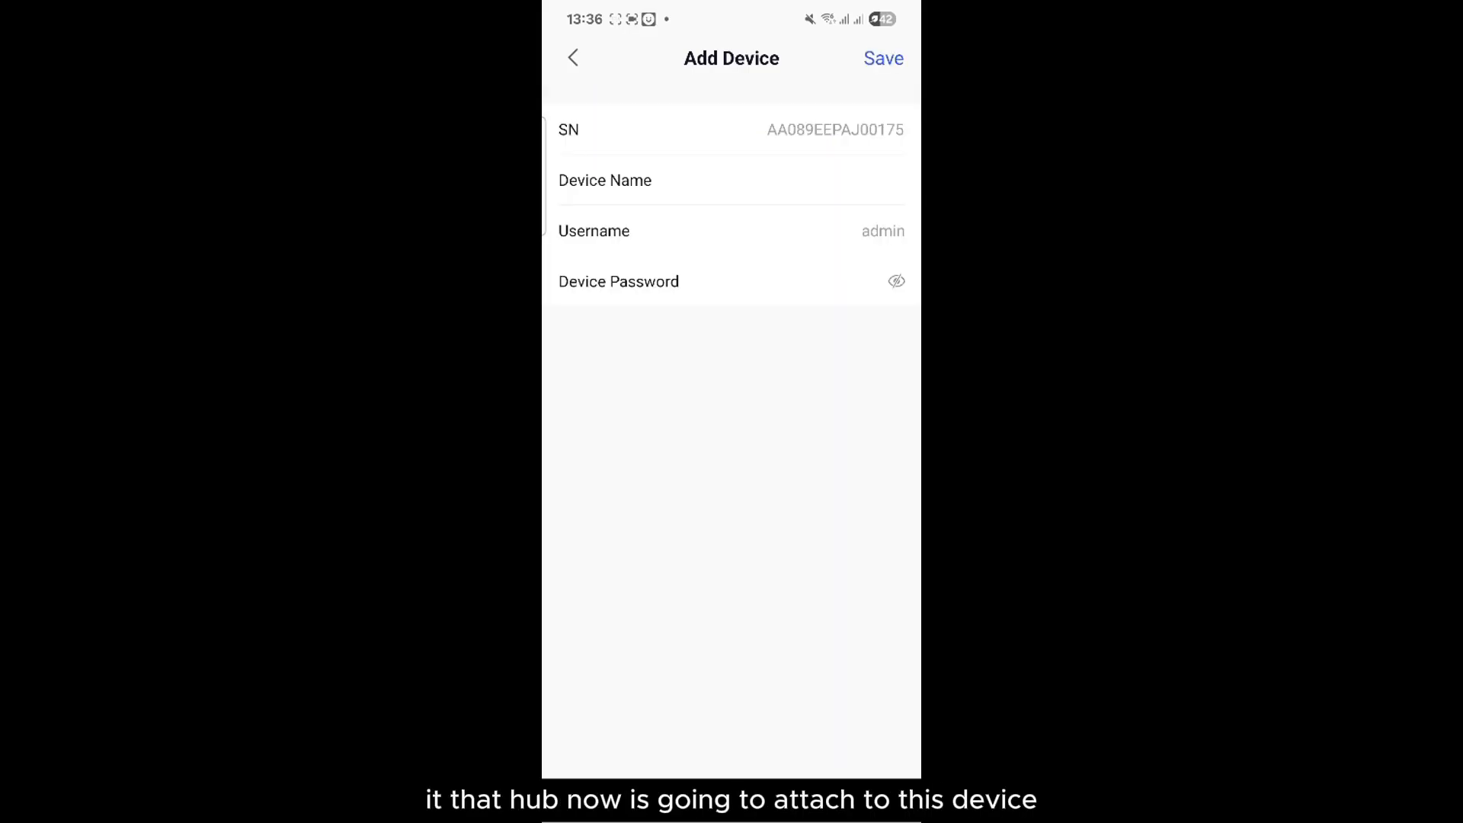
click(760, 180)
text(Stephenhomealarm)
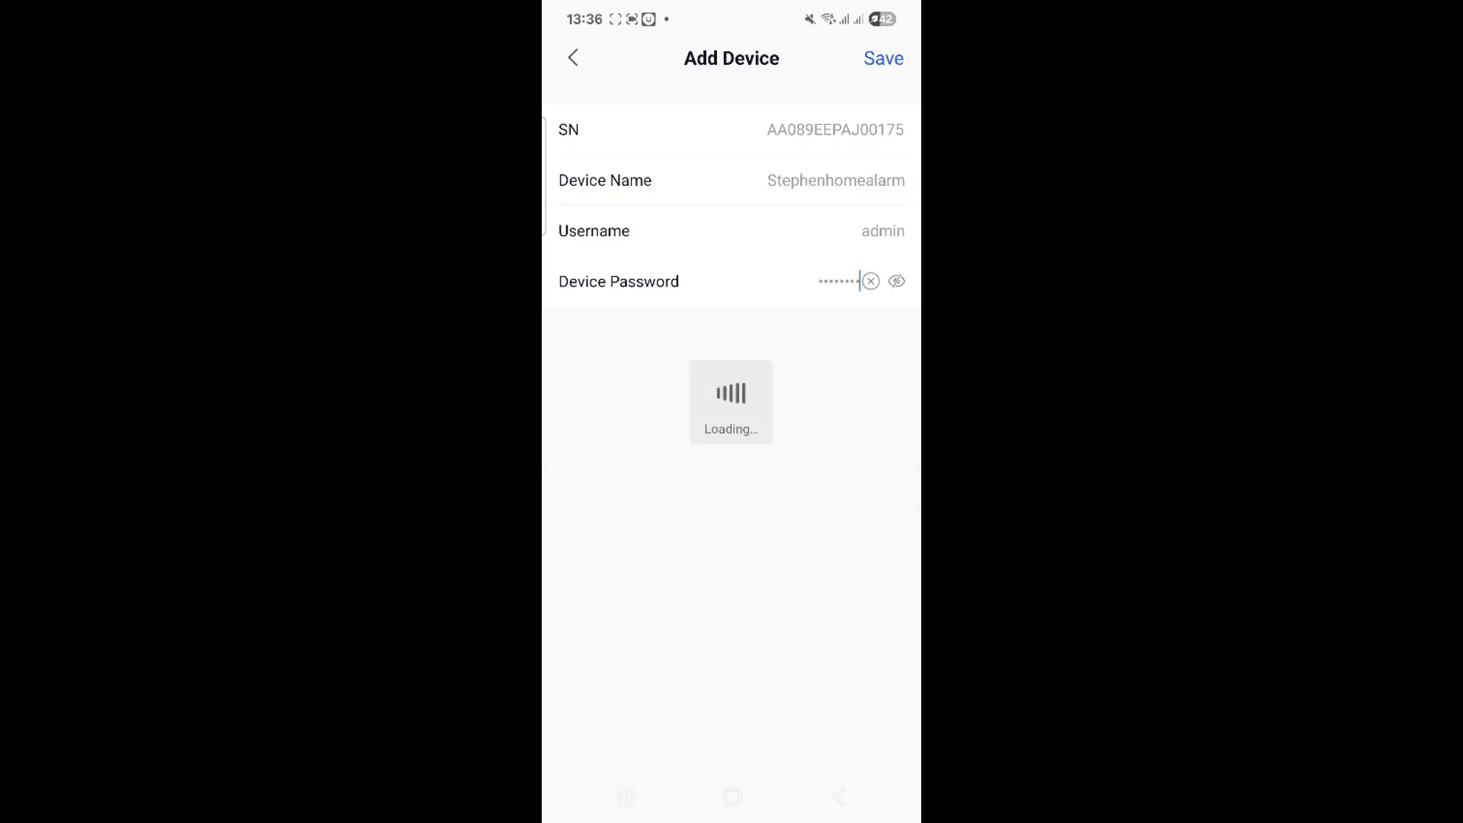
click(882, 57)
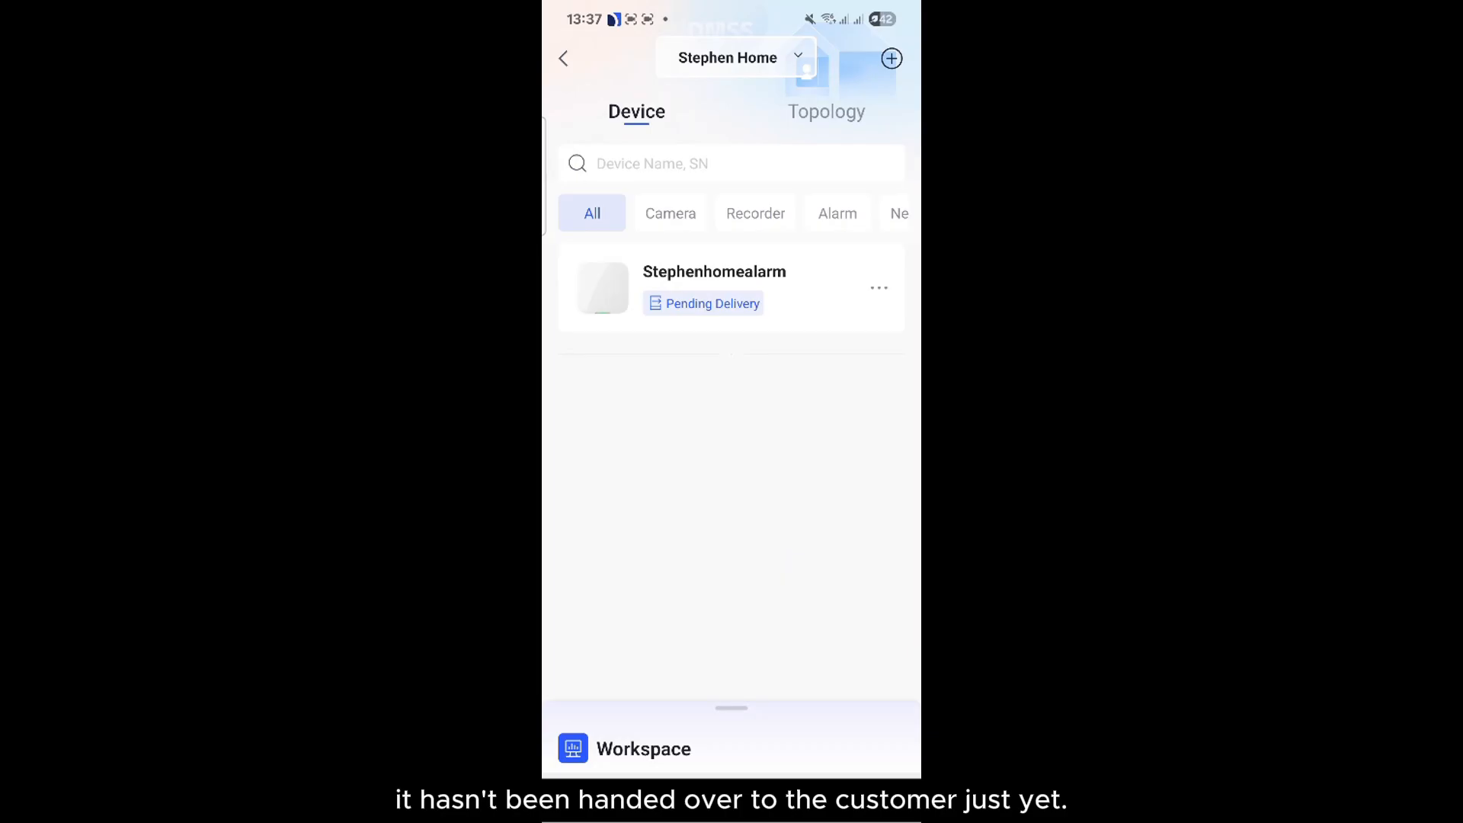
click(563, 58)
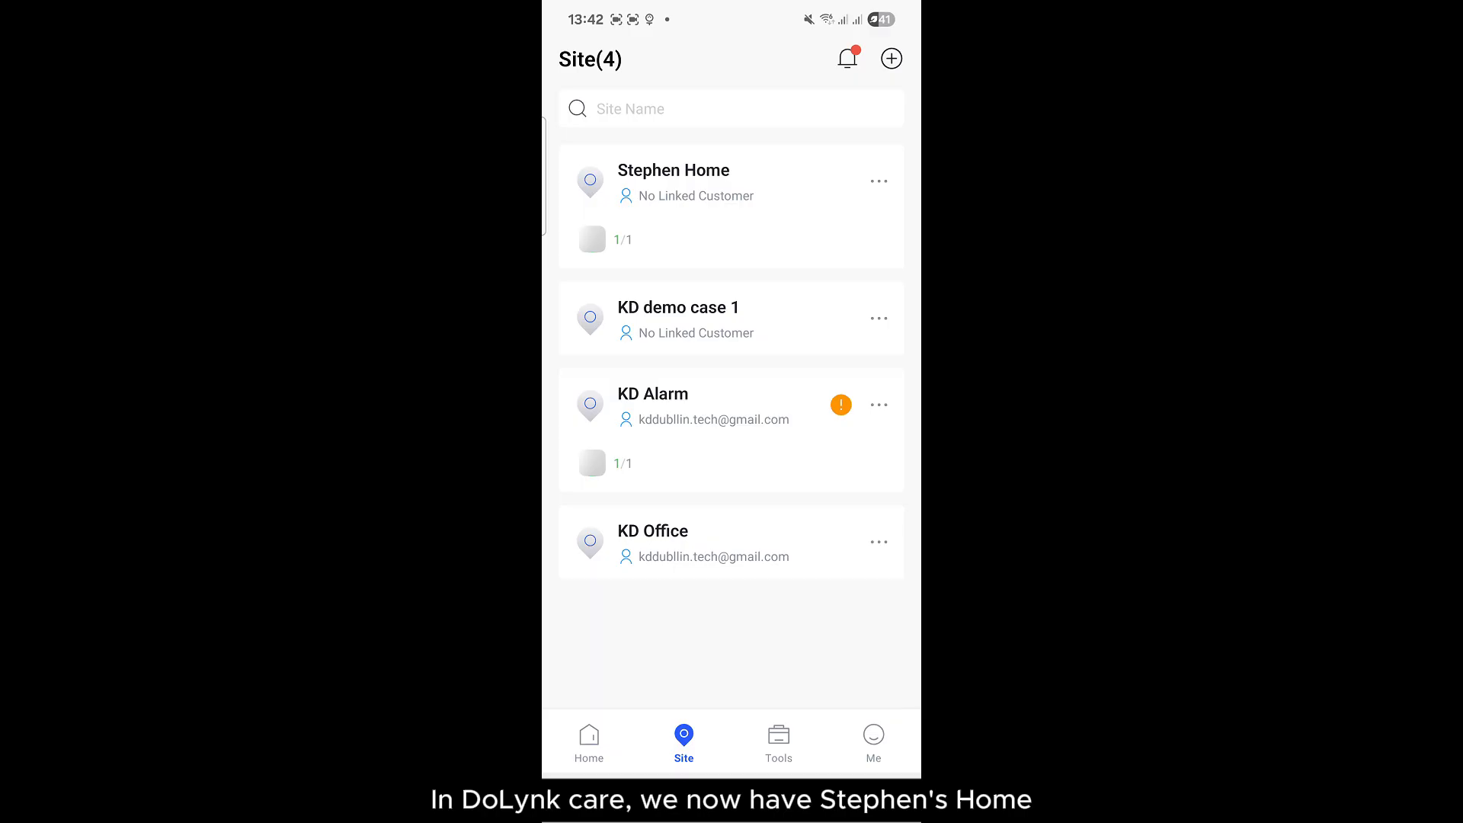
Open Stephen Home, view the device delivery form, and leave without delivering.
click(674, 170)
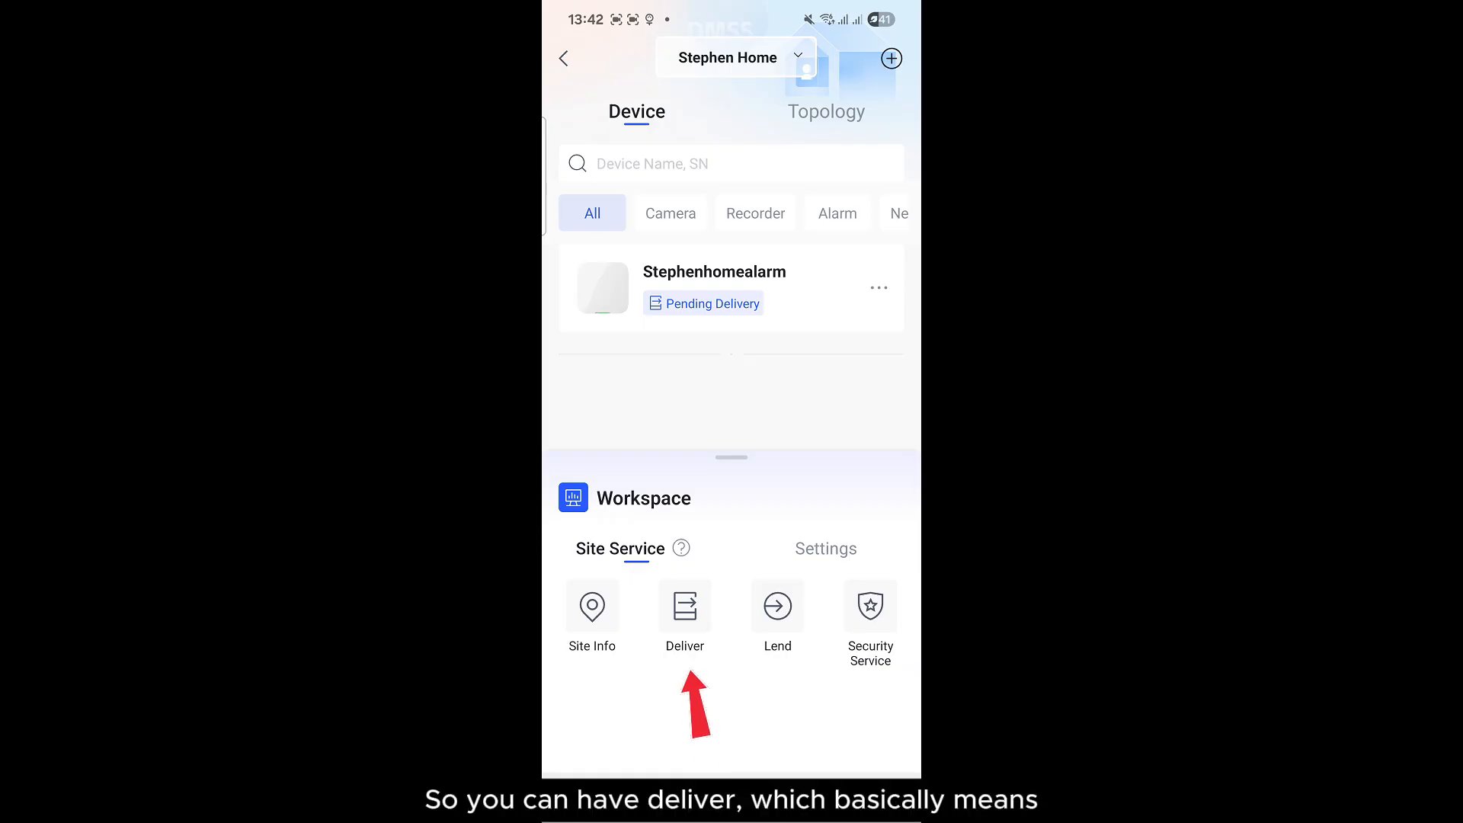
click(684, 606)
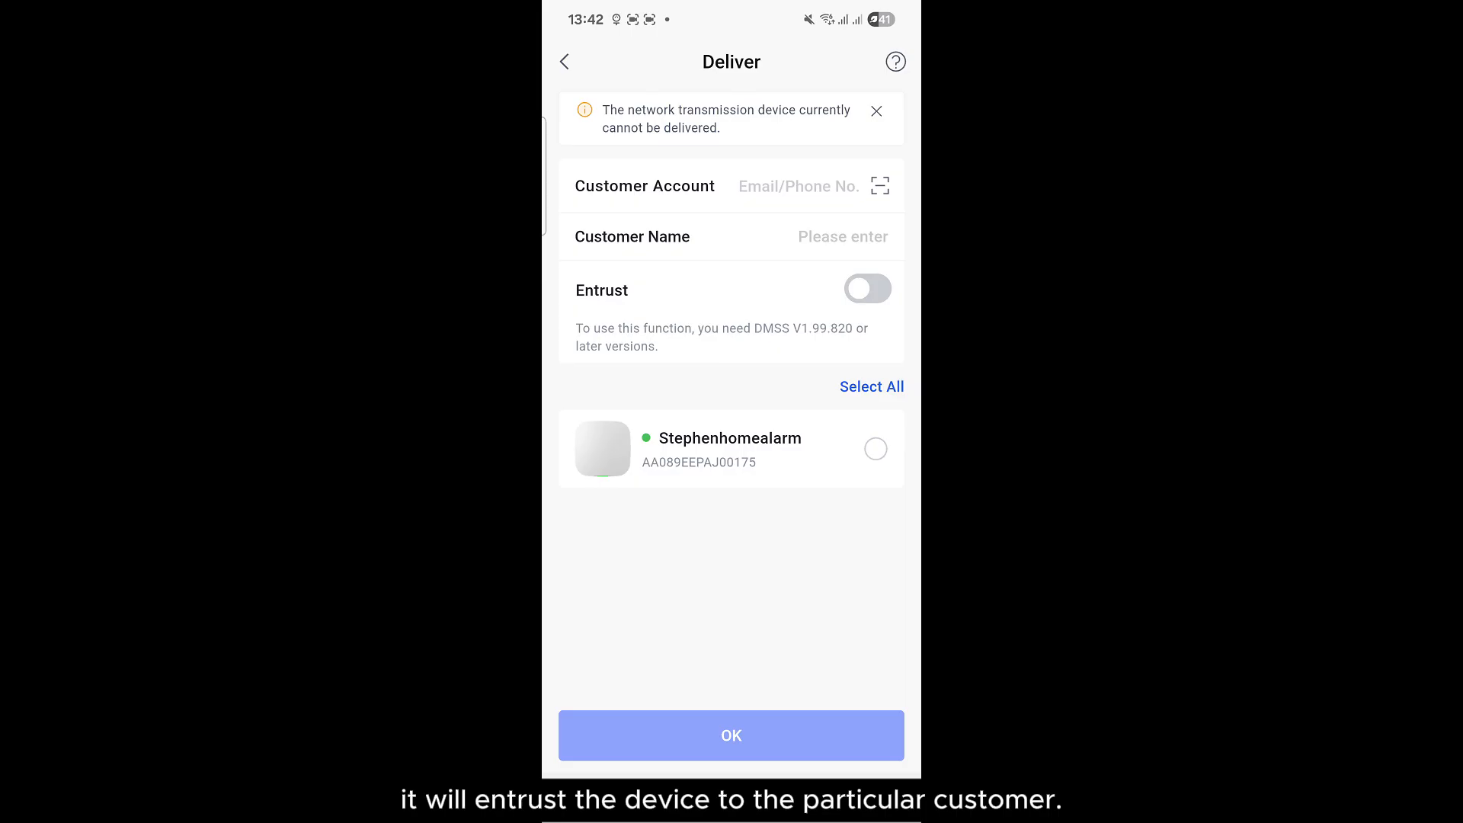
click(563, 62)
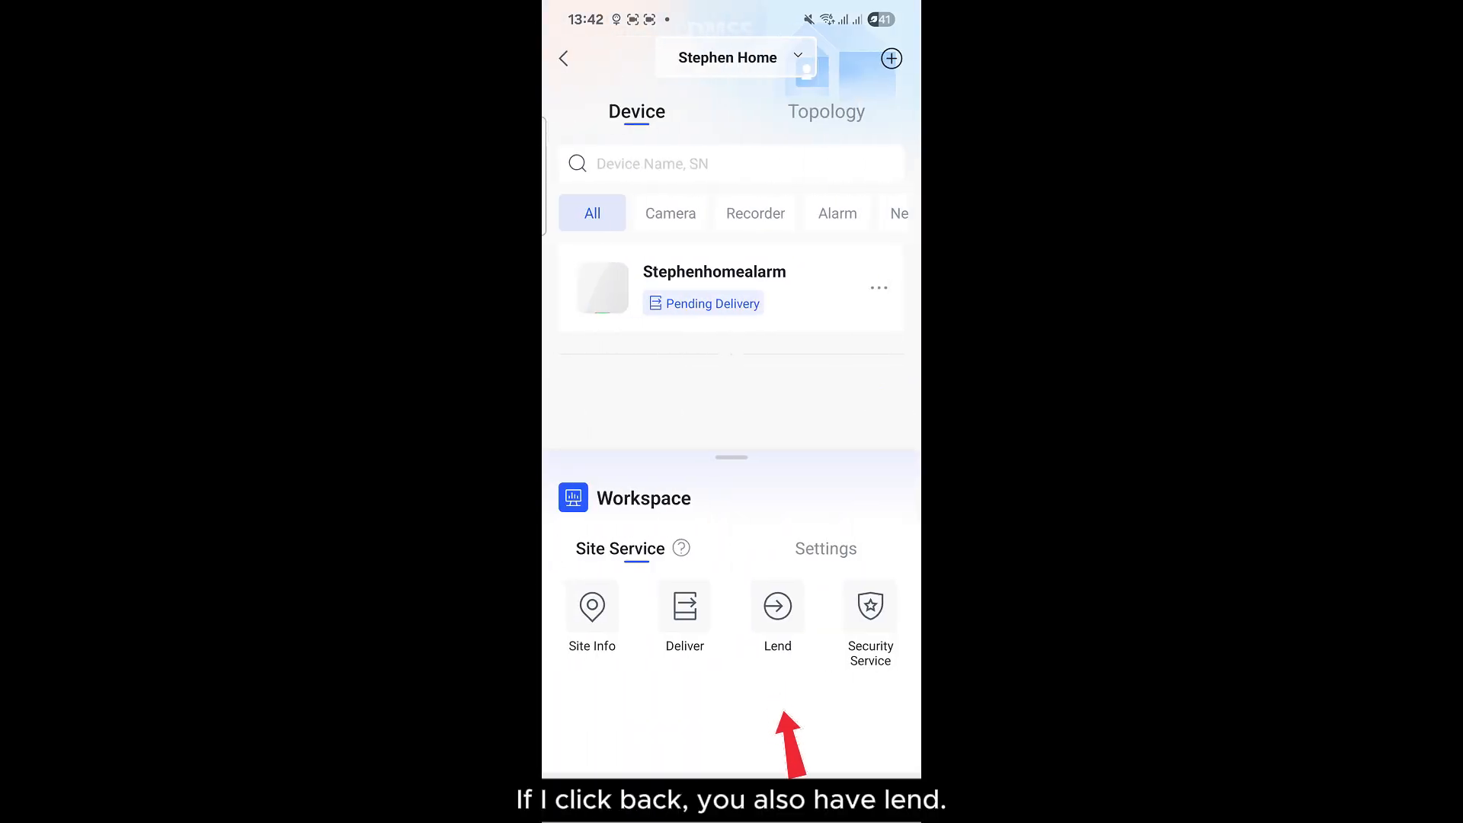
Start a lend, select the Stephenhomealarm hub, and enter the customer's account.
click(777, 605)
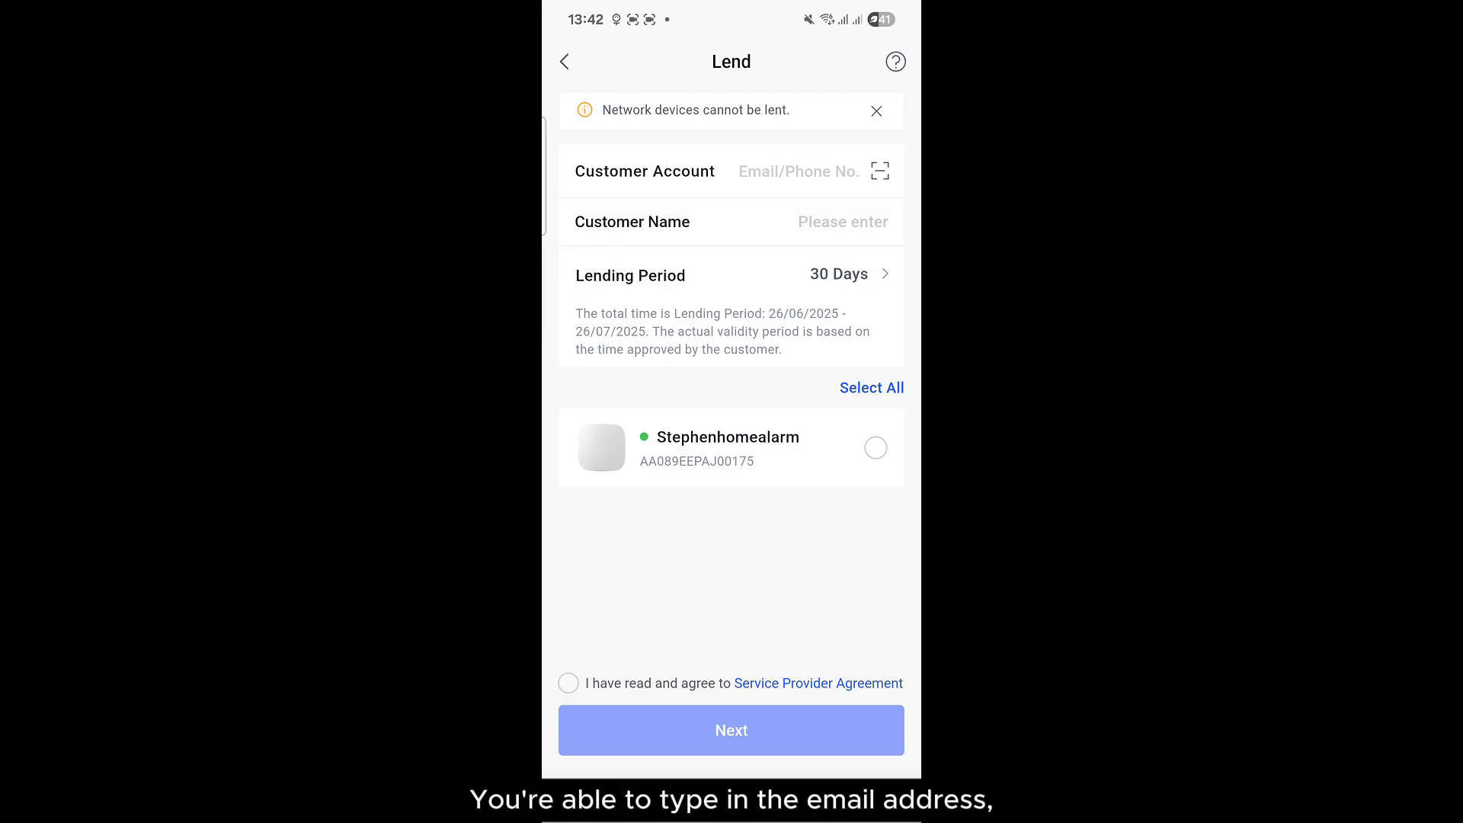
click(838, 274)
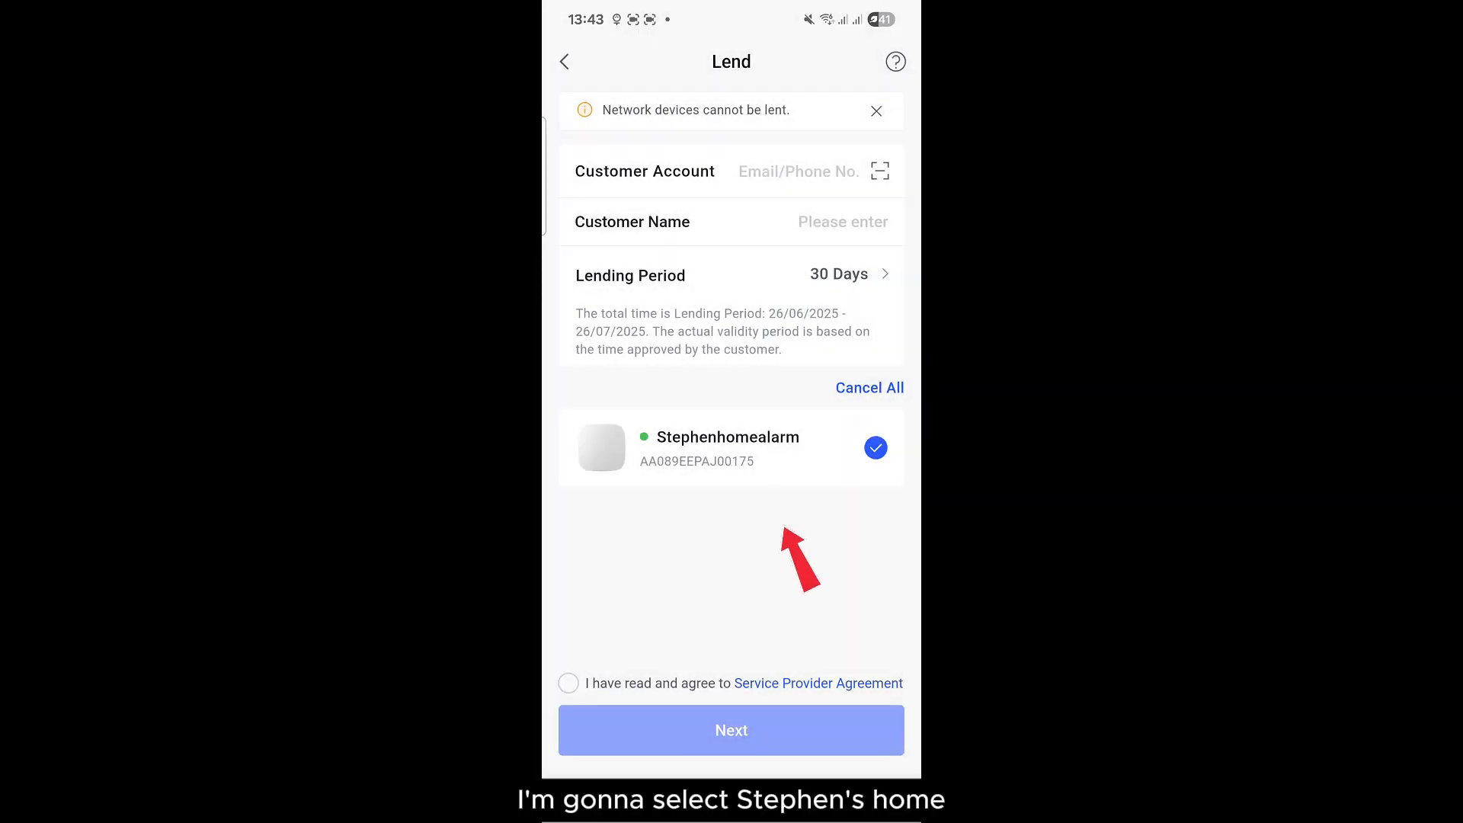
click(812, 171)
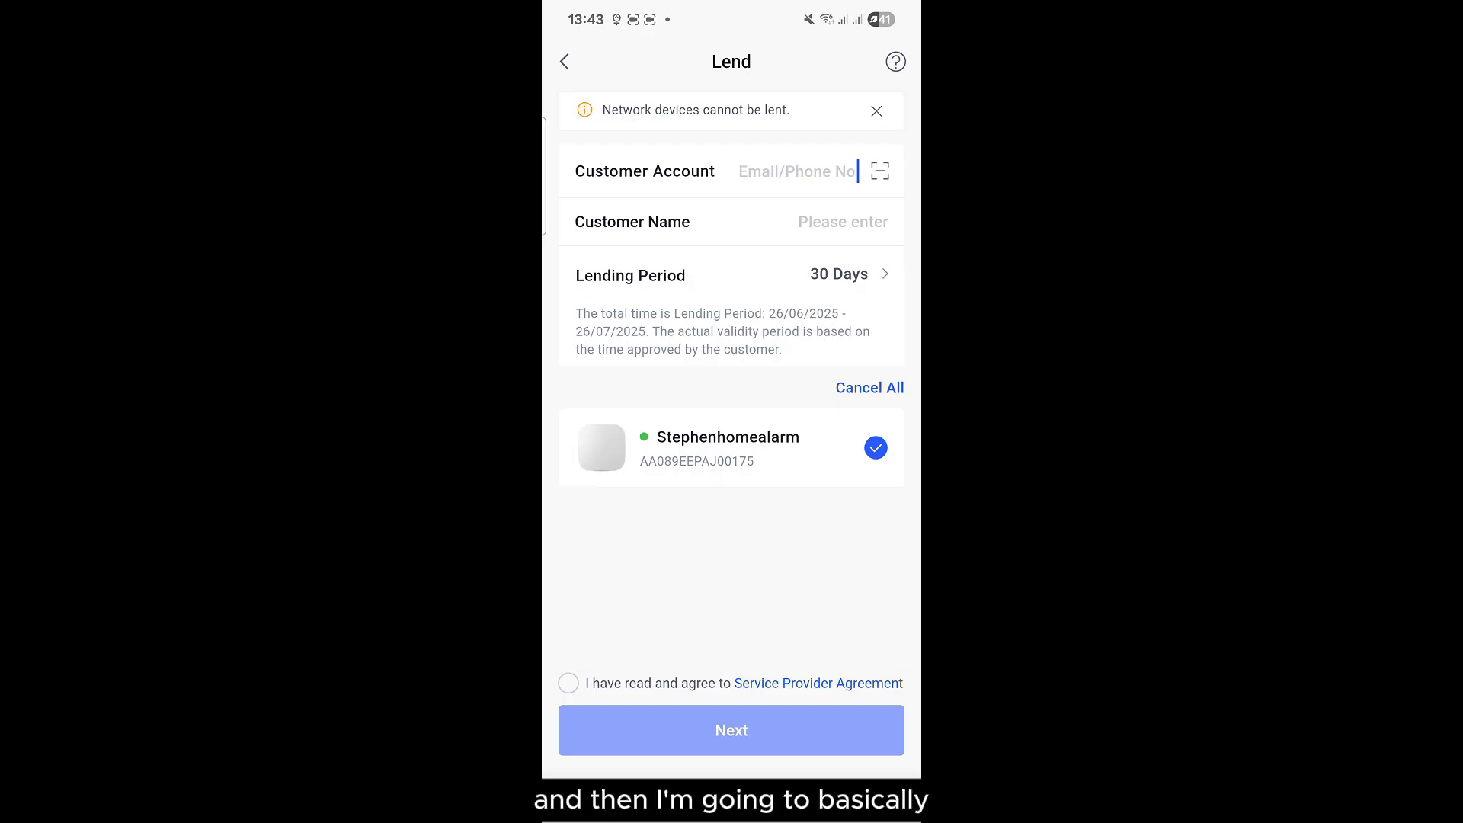
click(797, 171)
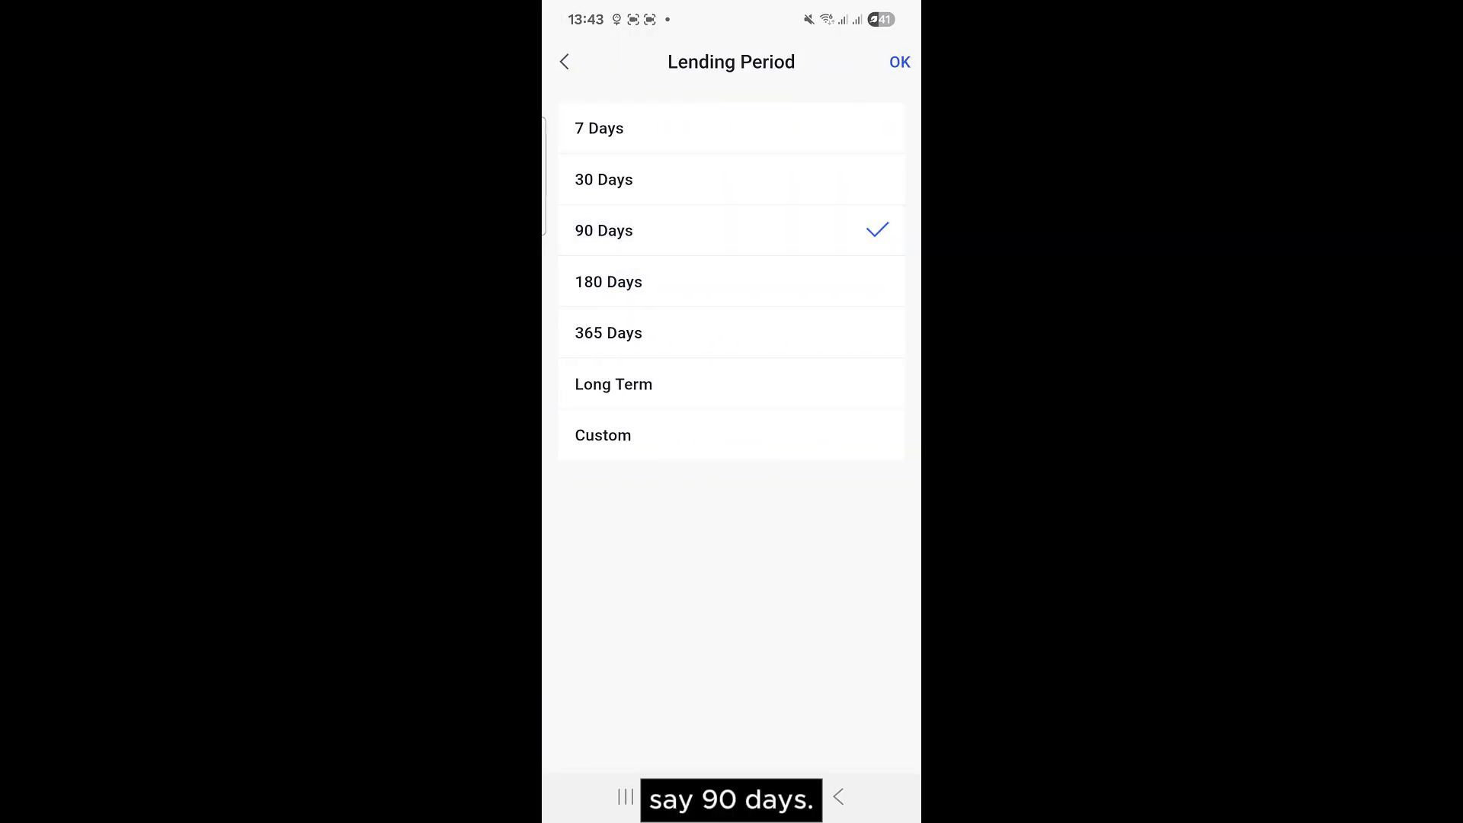
Confirm the 90-day period, accept the agreement, and submit the lend with its permissions.
click(898, 62)
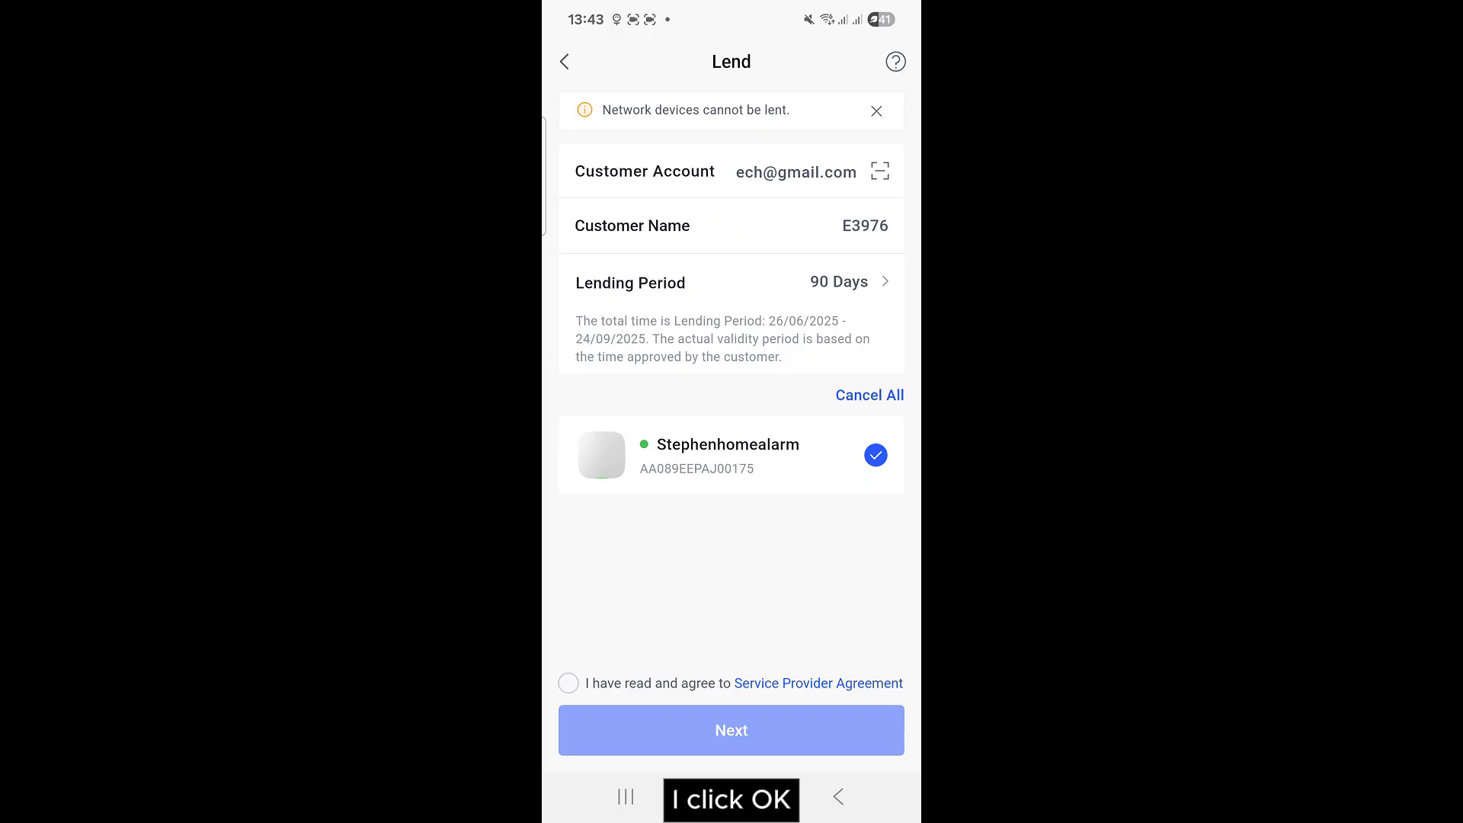
click(569, 683)
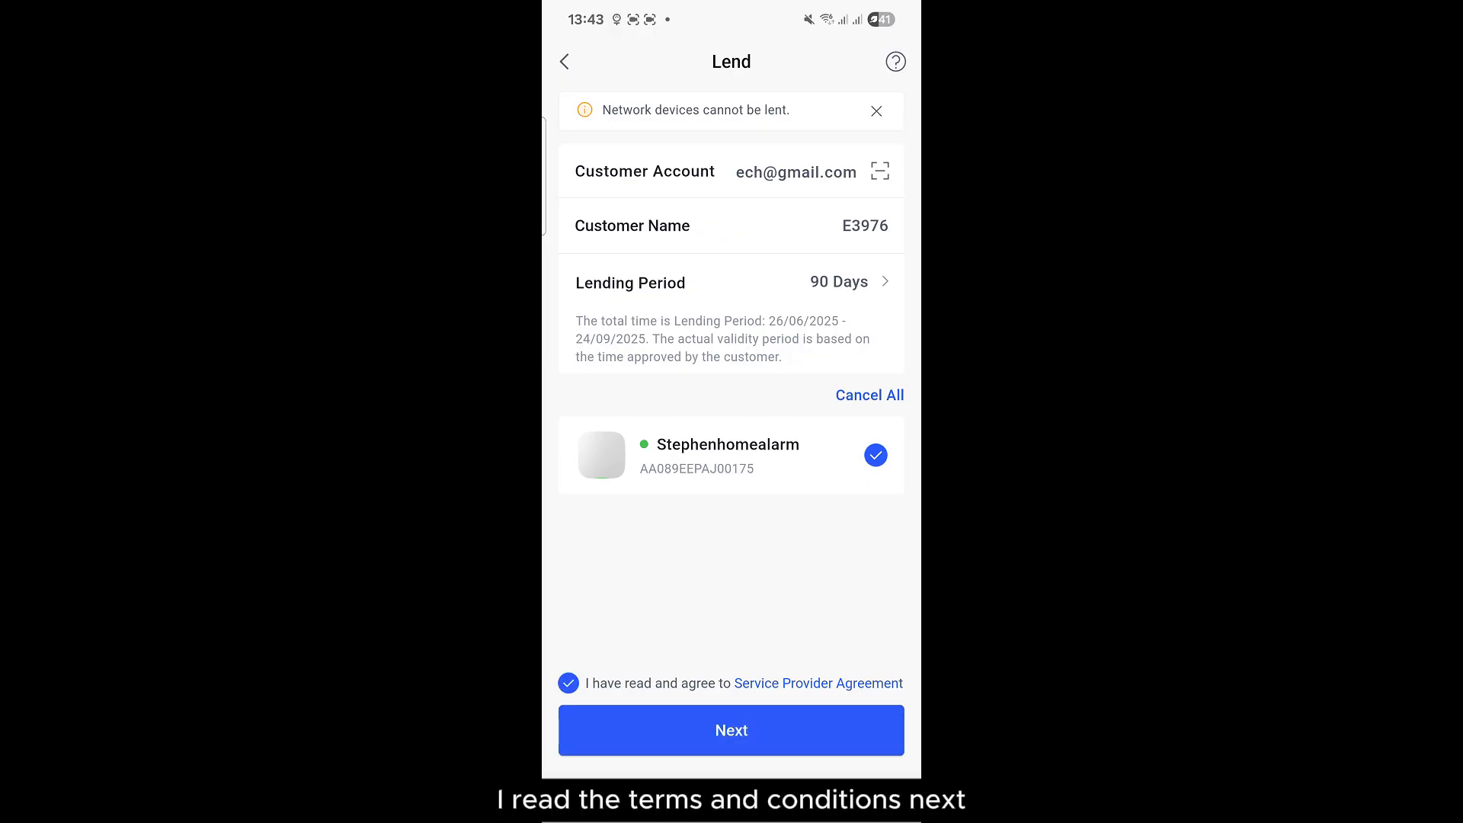
click(731, 730)
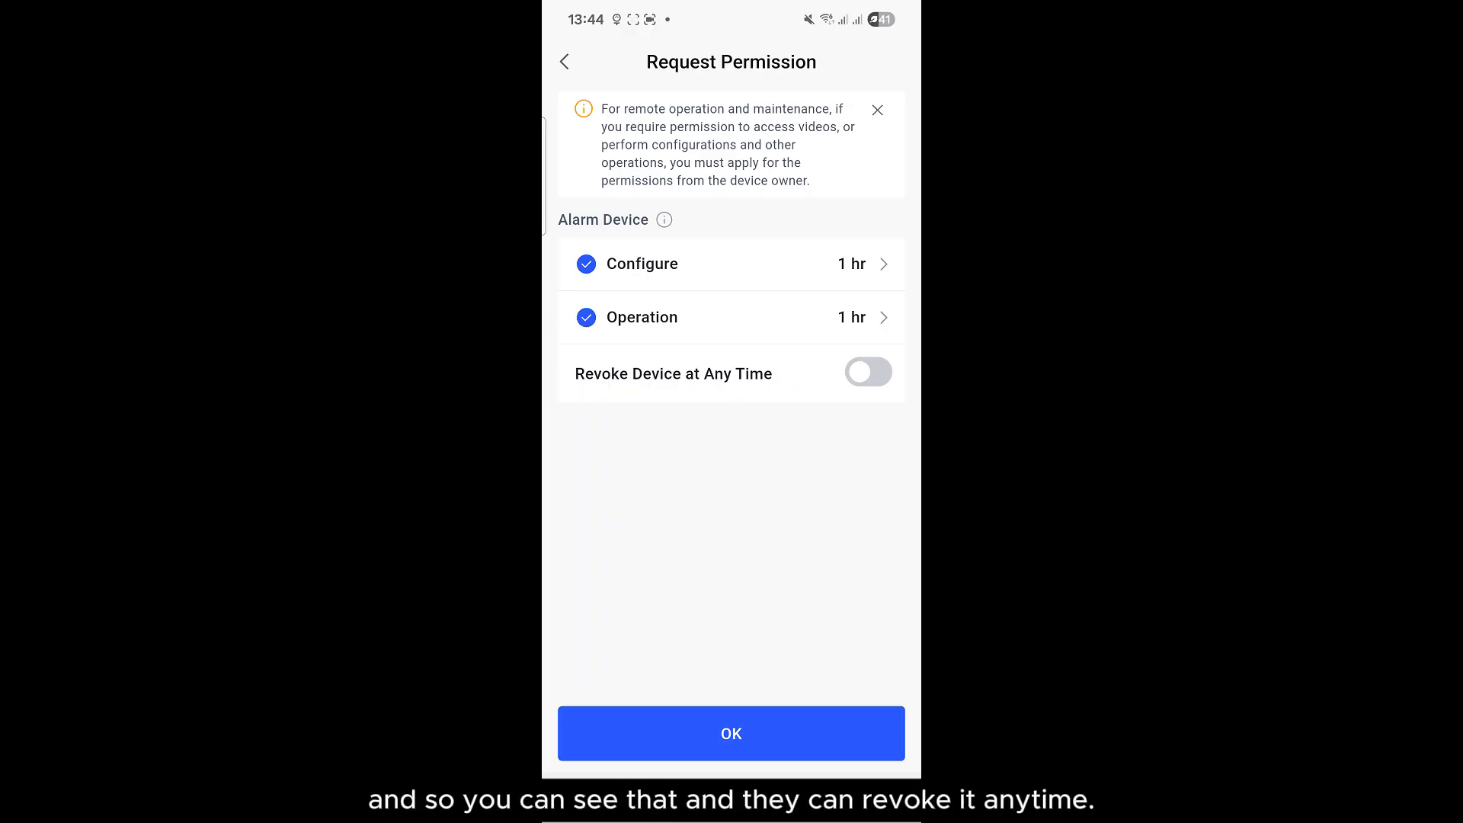
click(731, 733)
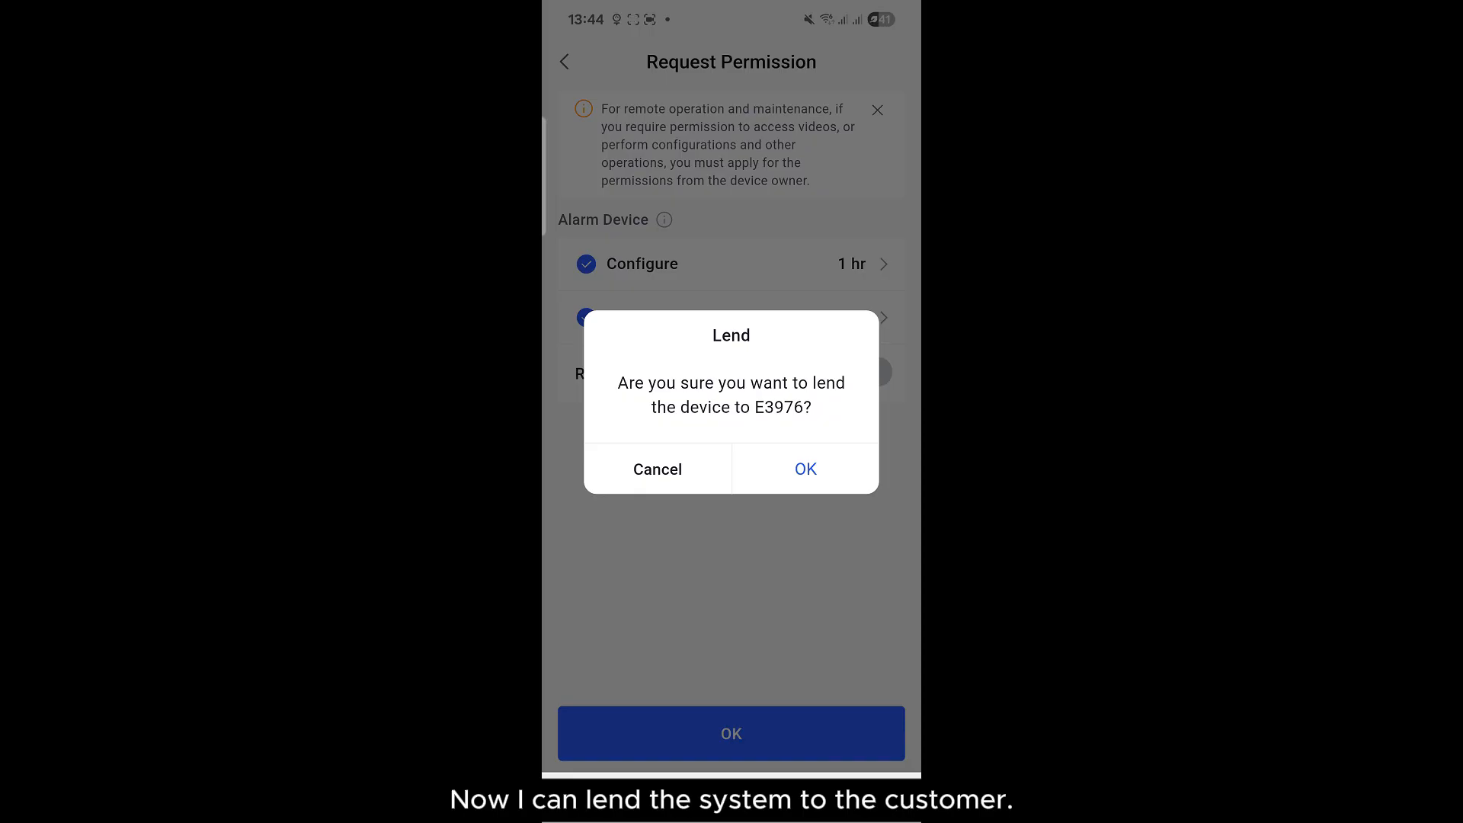
click(805, 468)
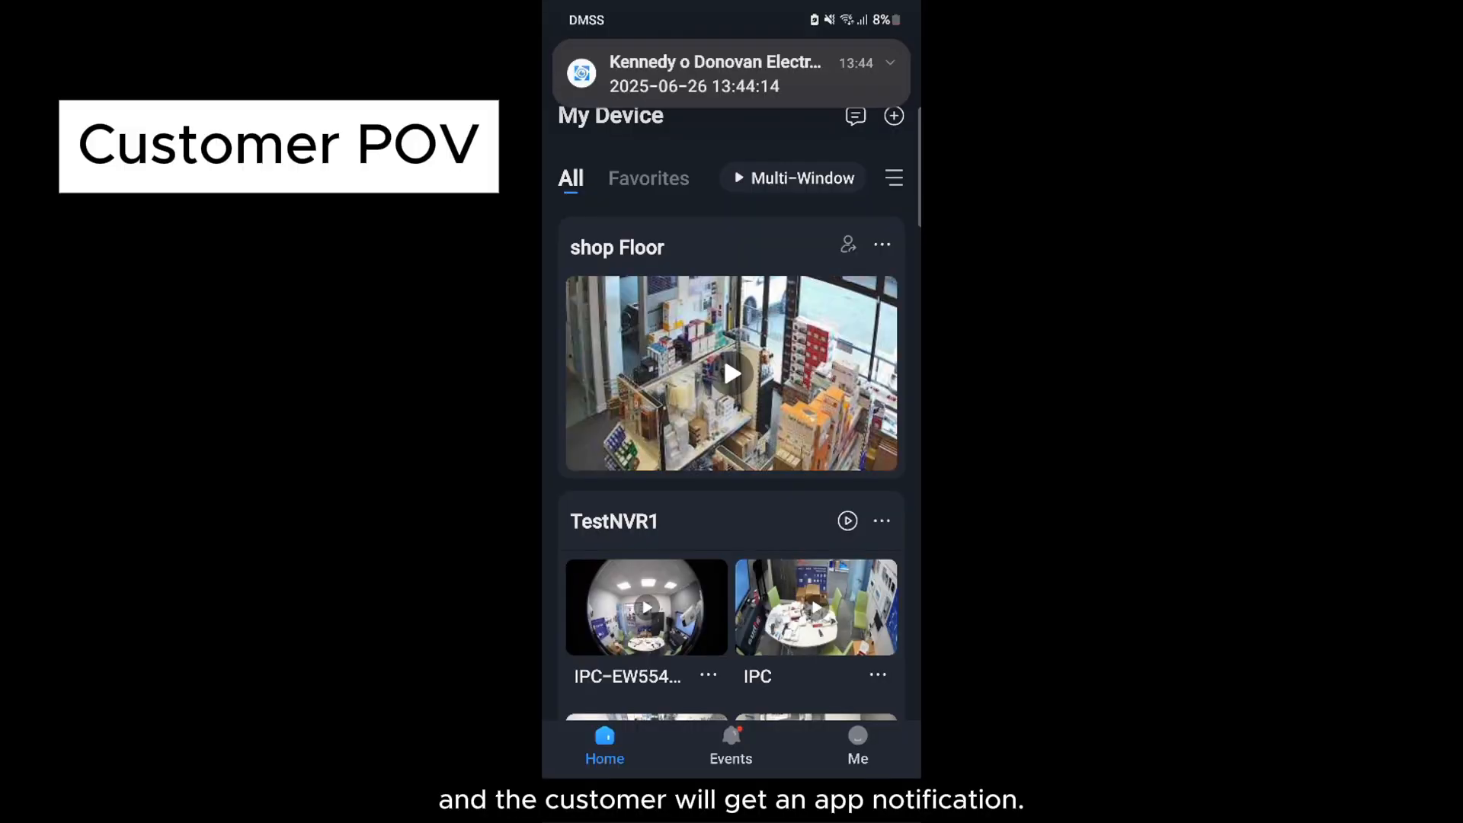
Agree to the unprocessed lend request in the customer's DMSS personal messages.
click(731, 72)
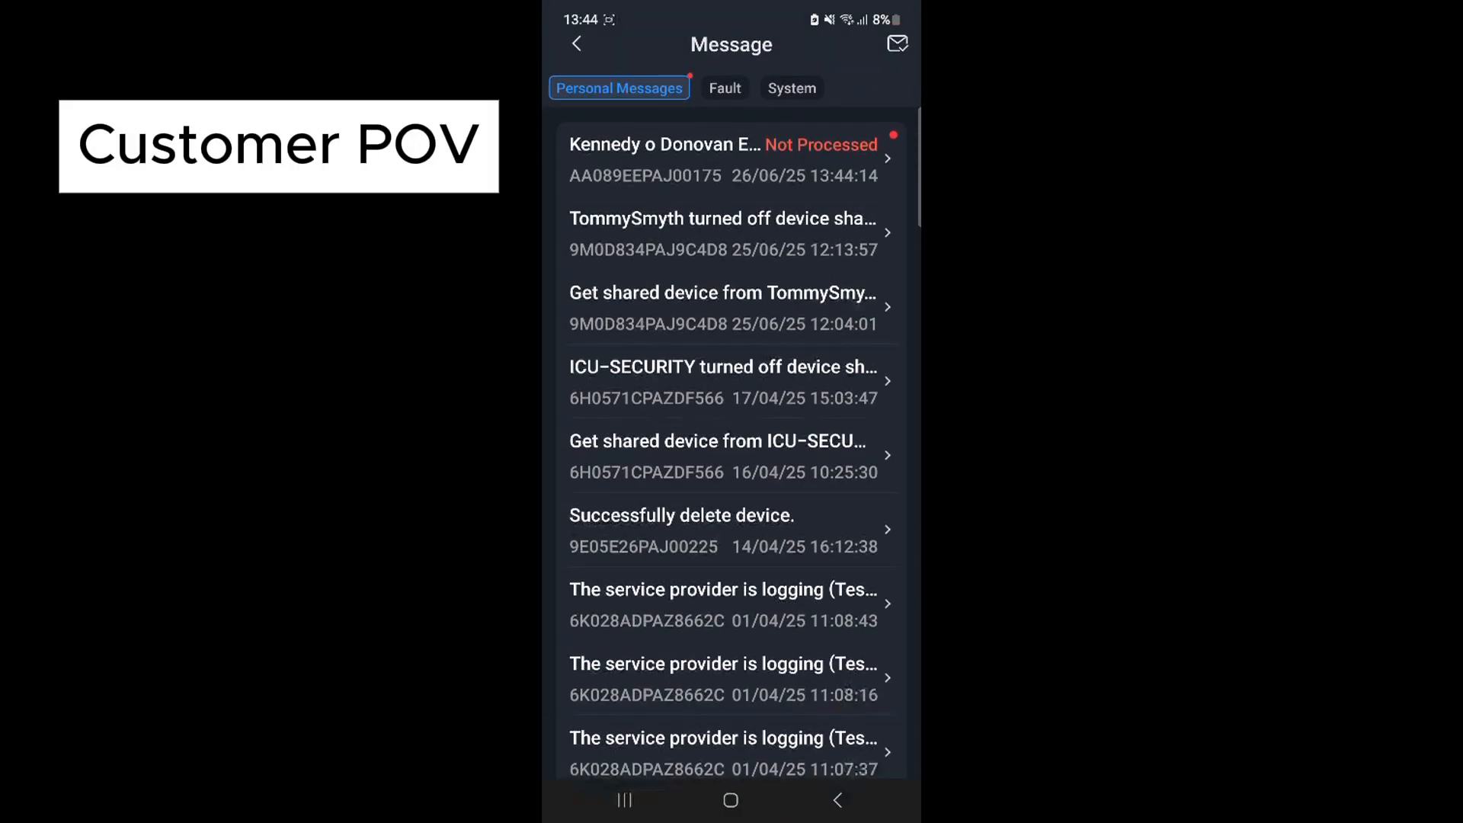
click(729, 156)
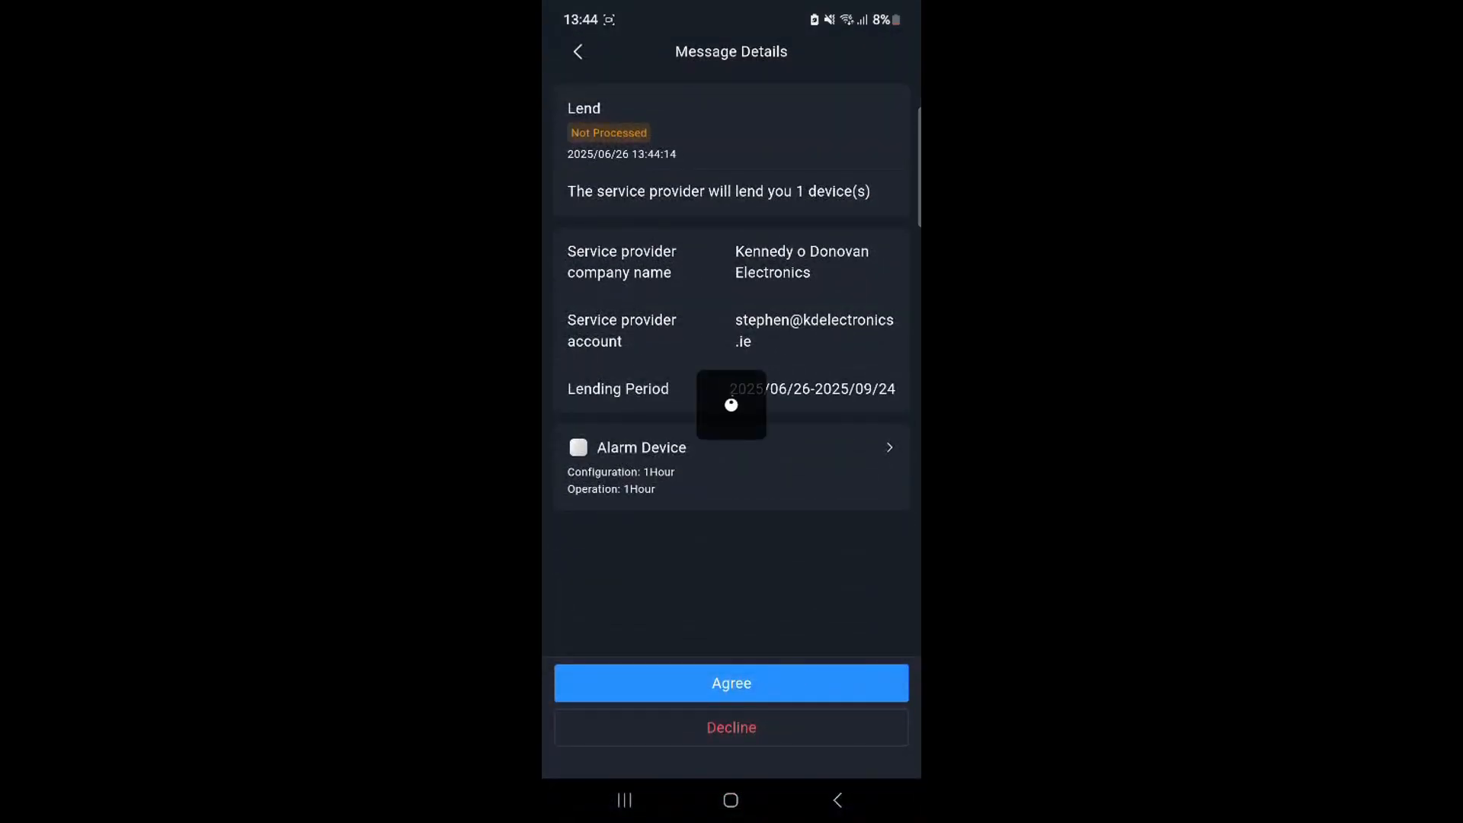
click(732, 683)
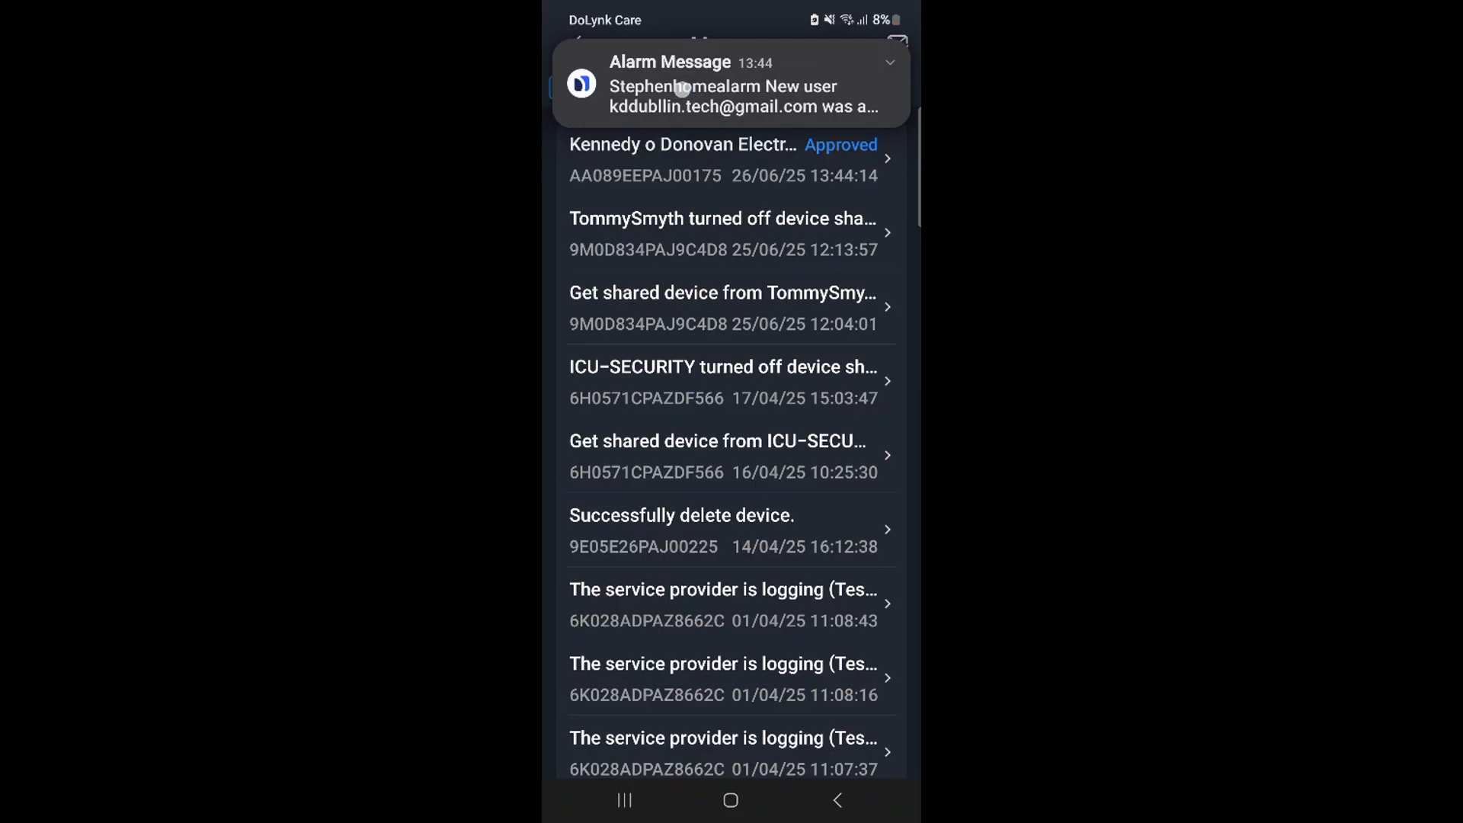